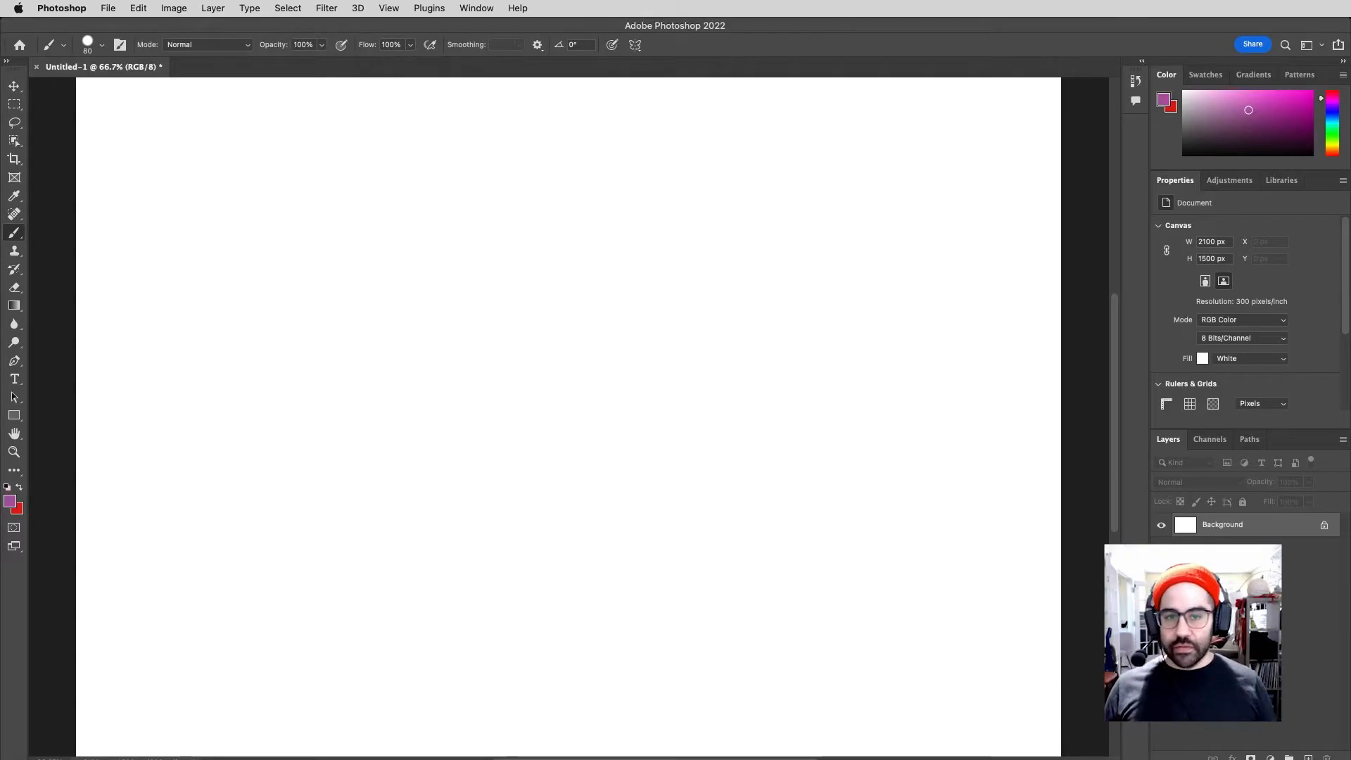
mouse_move(605, 375)
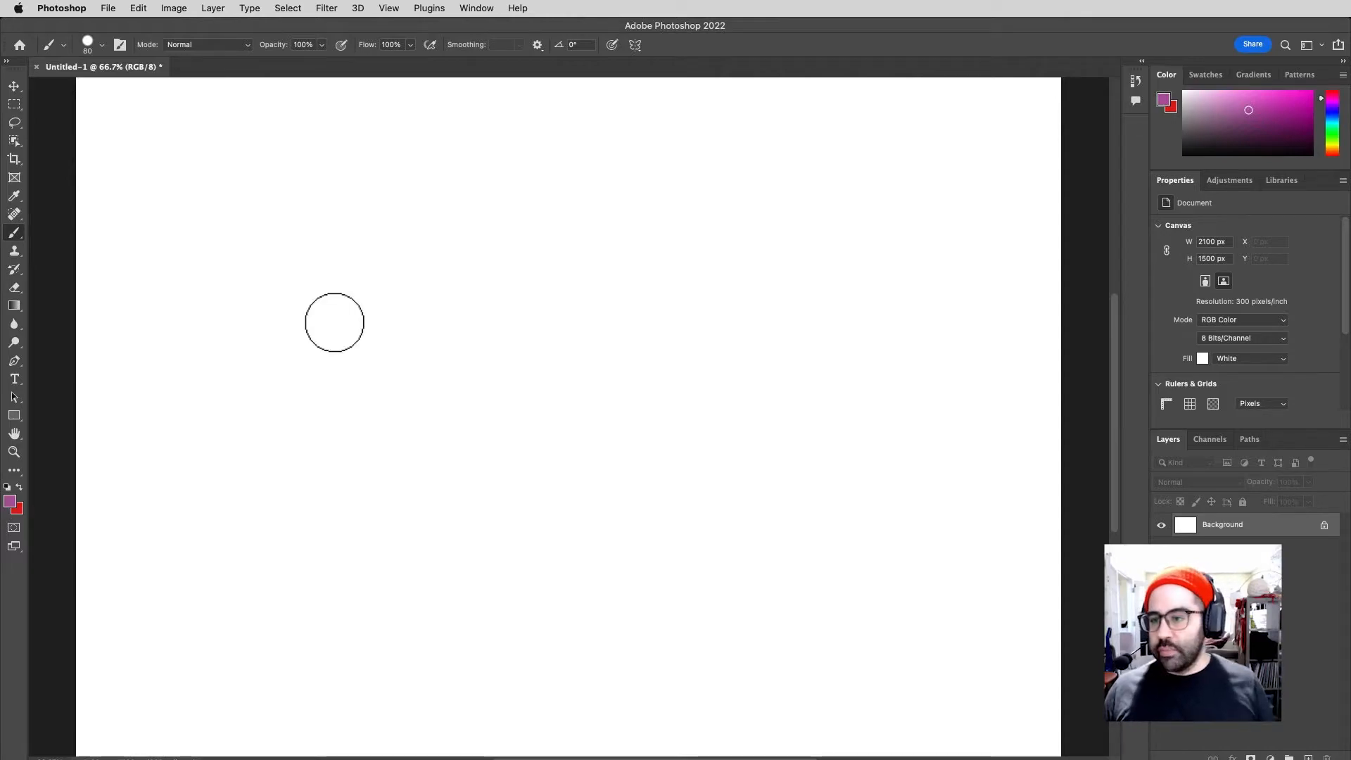
Paint a looping pink test scribble across the canvas, then undo it
left_click_drag(328, 323, 366, 388)
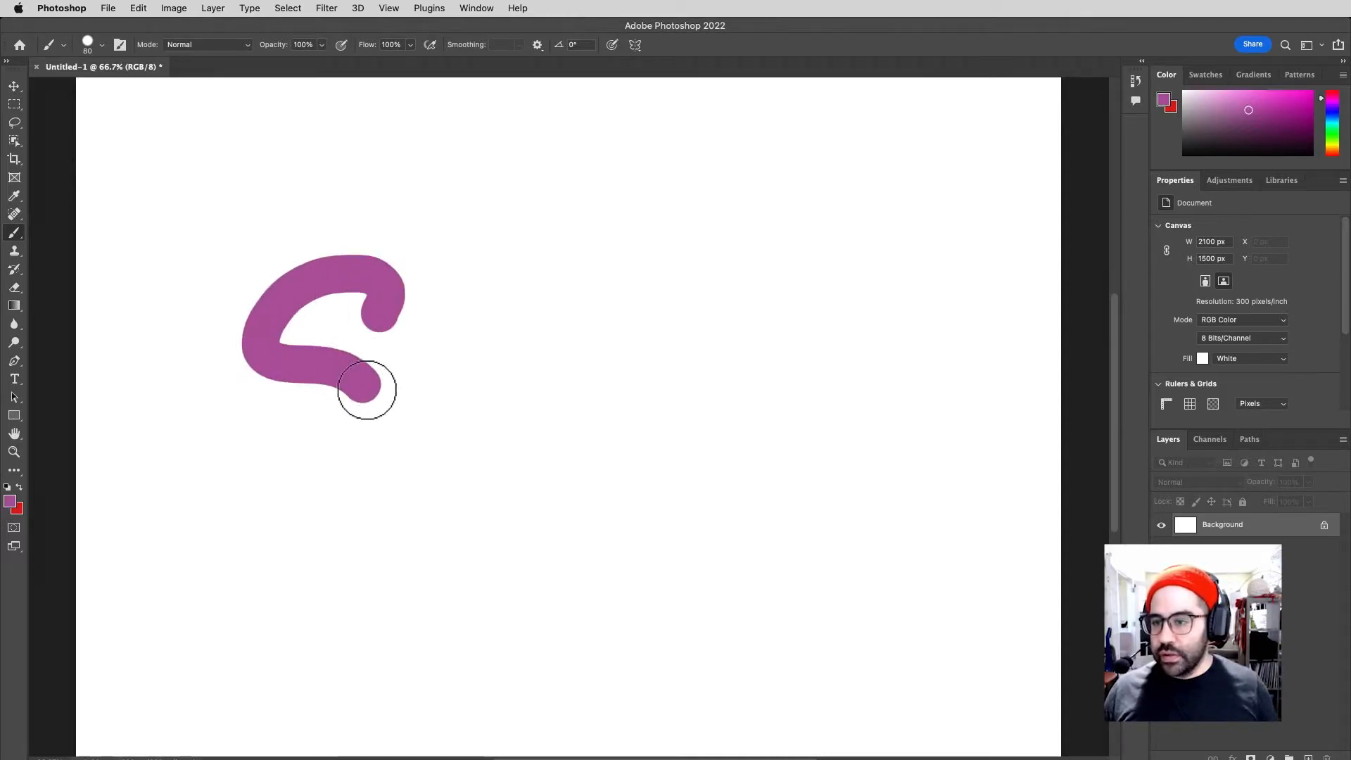
left_click_drag(366, 390, 392, 340)
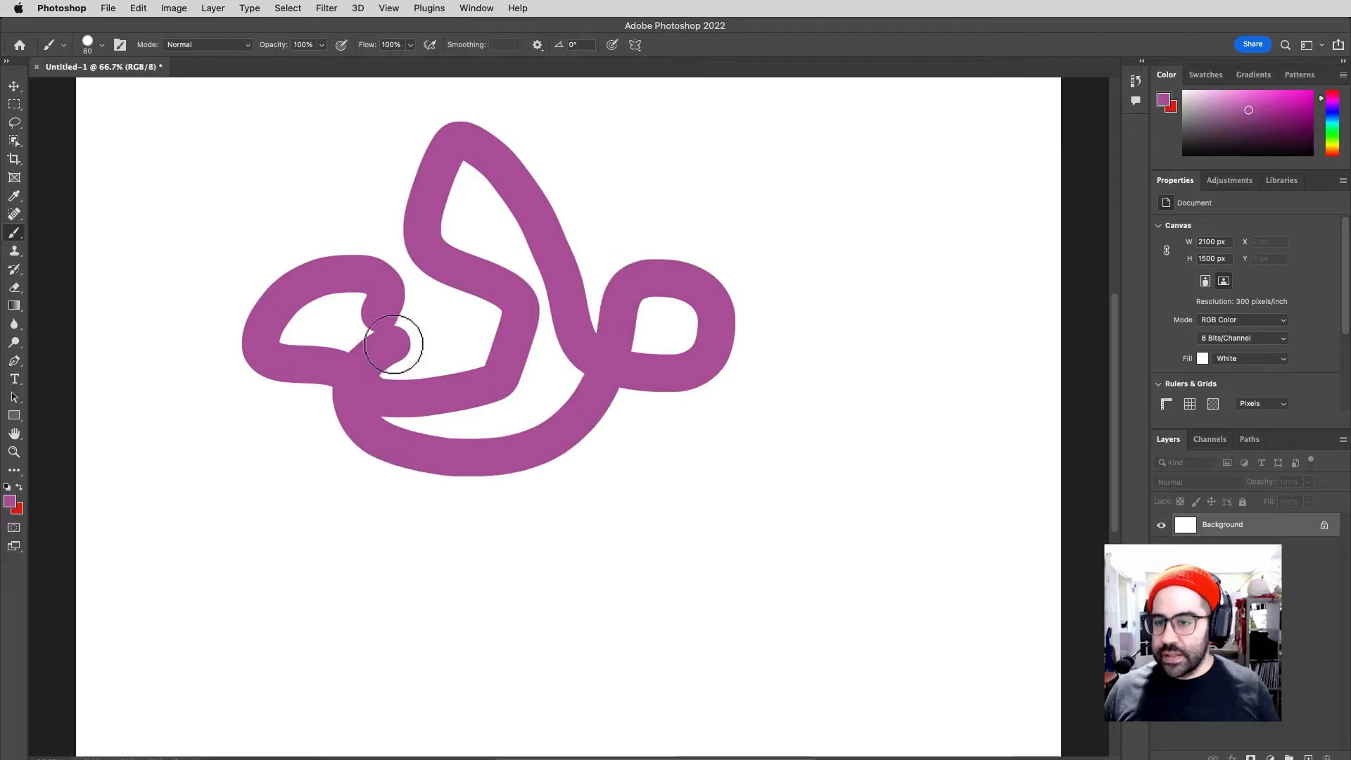
left_click_drag(396, 345, 680, 199)
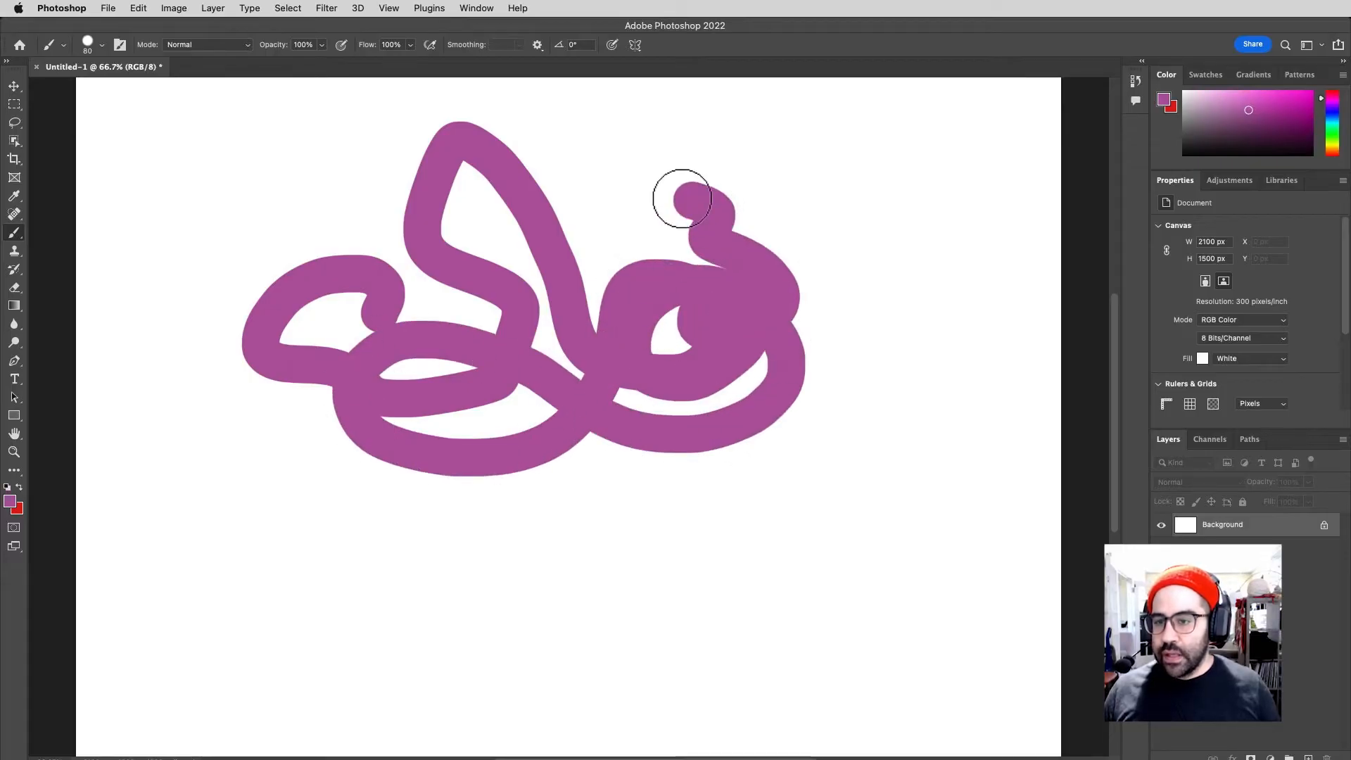
left_click_drag(680, 198, 771, 487)
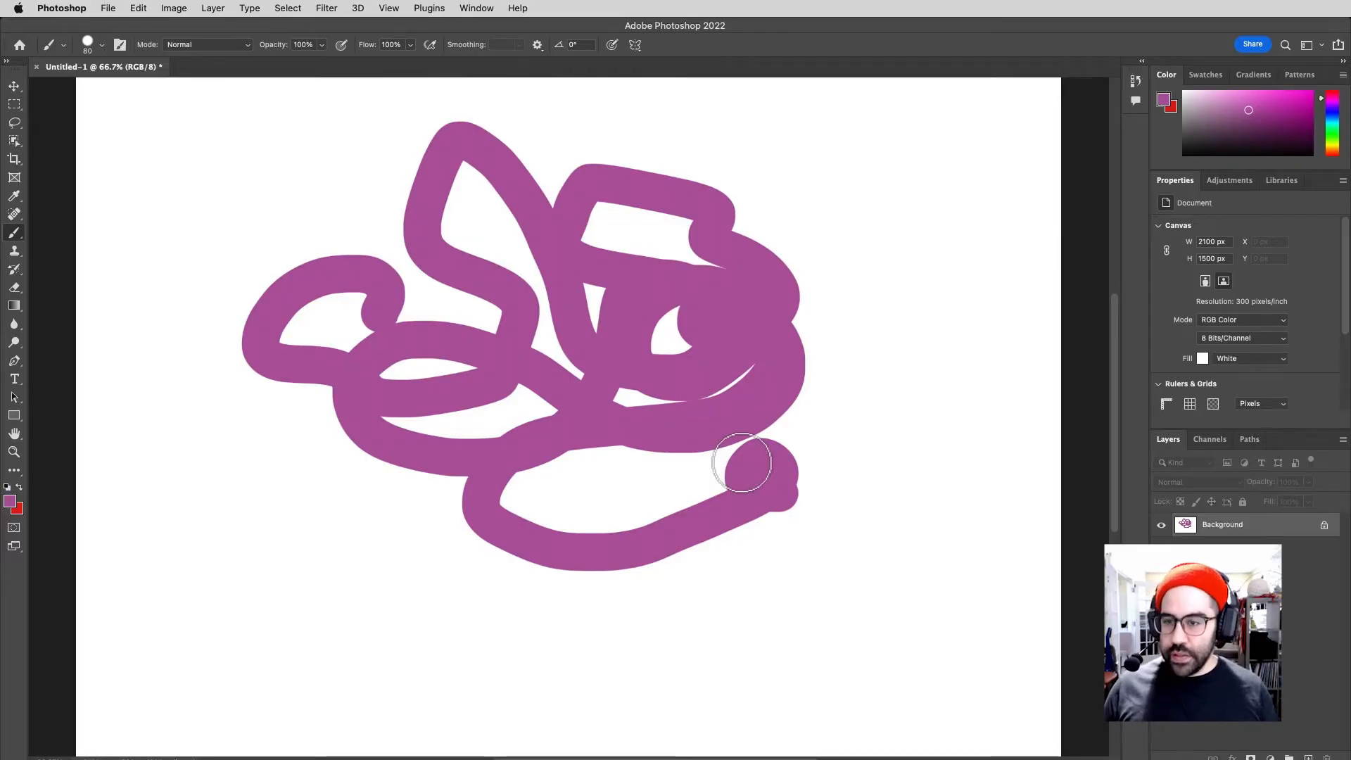
key("cmd+z")
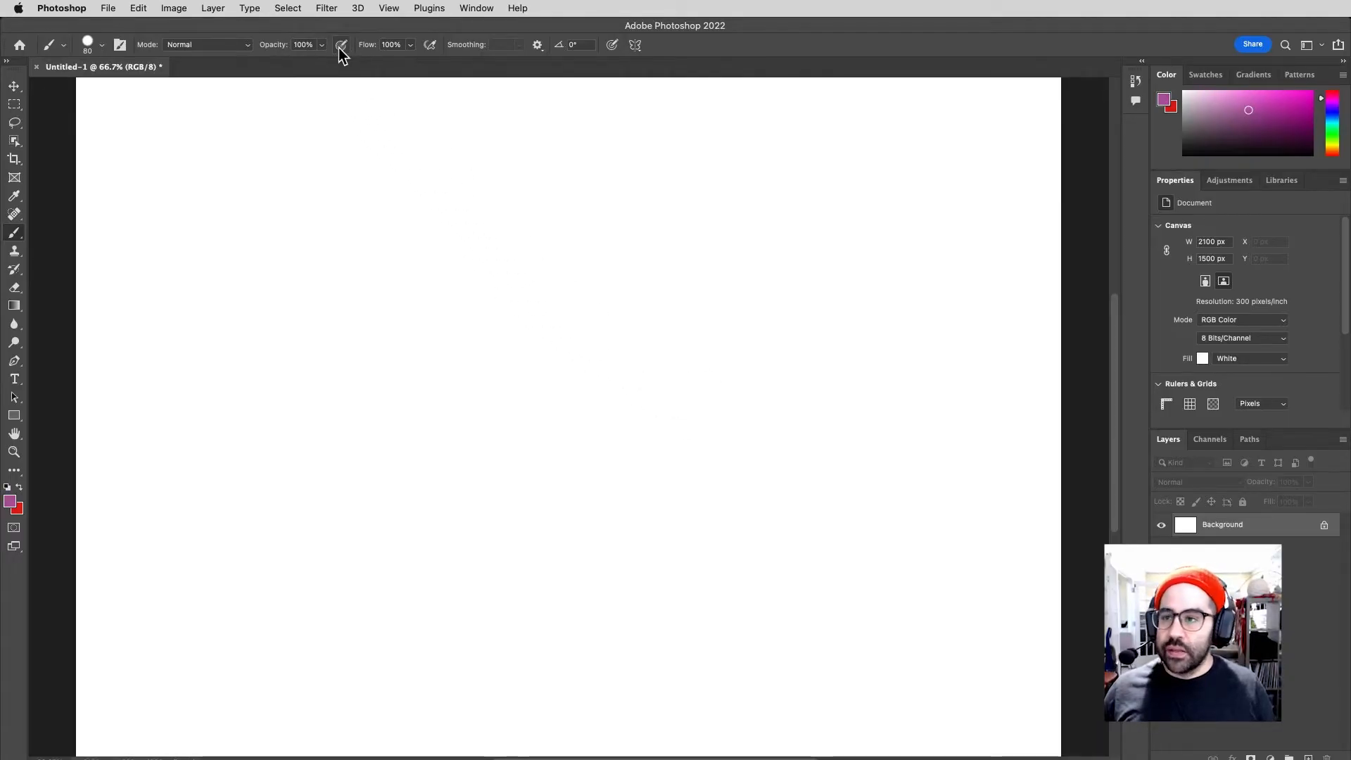
mouse_move(342, 44)
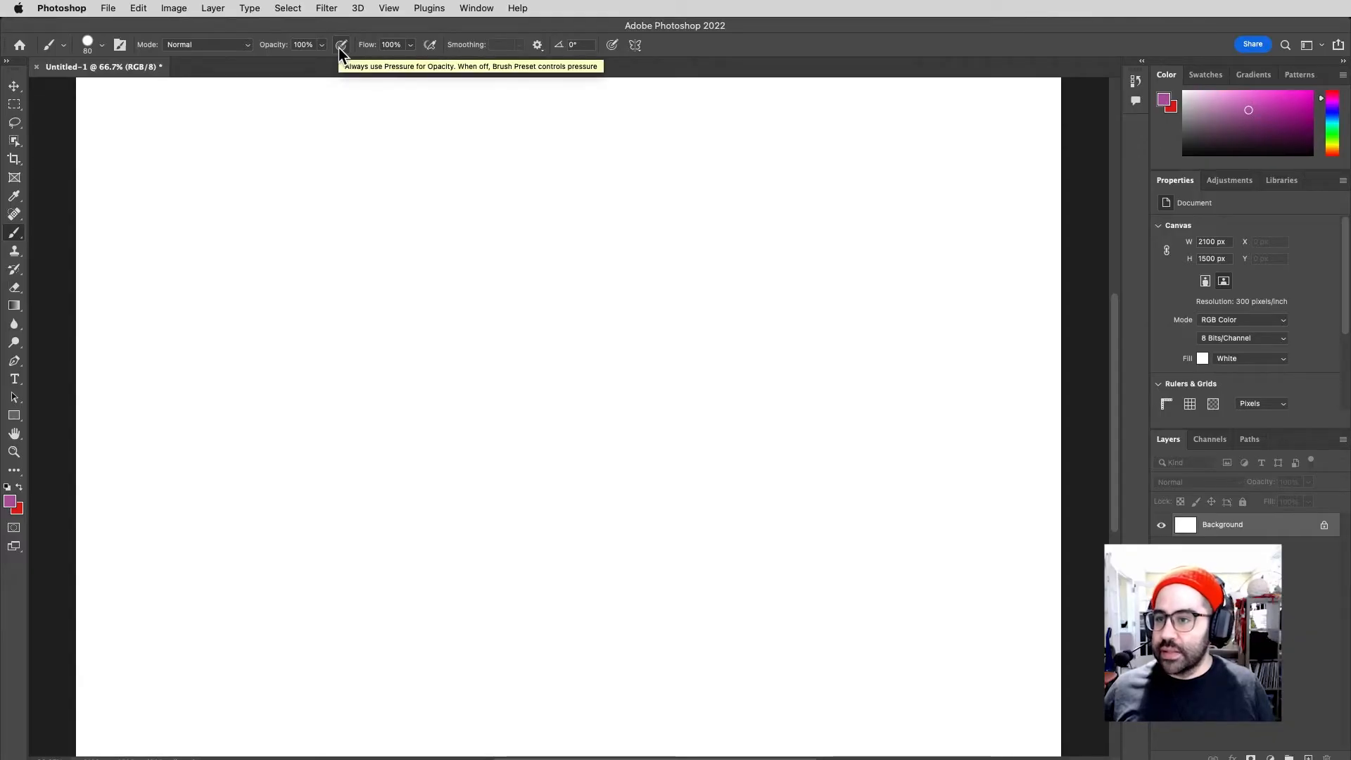
mouse_move(295, 274)
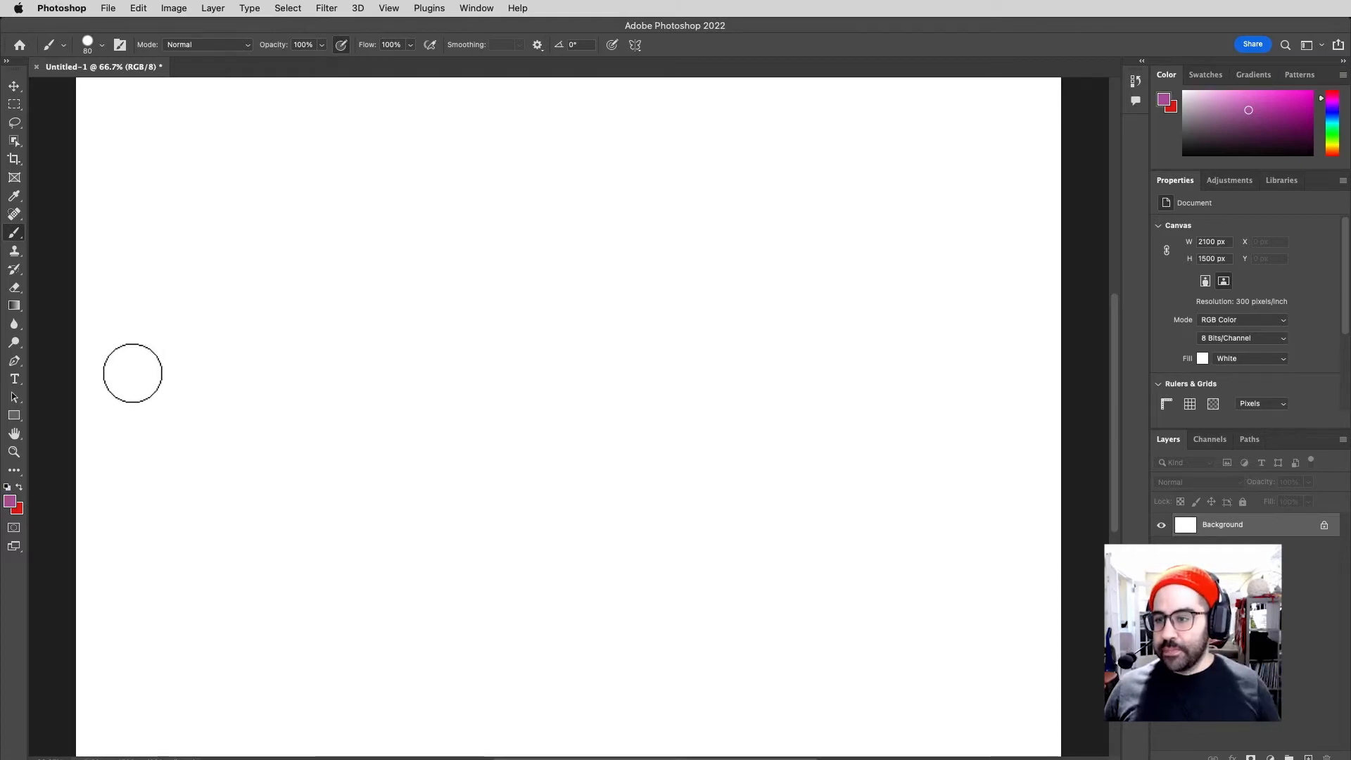
Paint opacity test strokes that fade under light pressure and turn solid with firmer pressure
left_click_drag(131, 372, 527, 337)
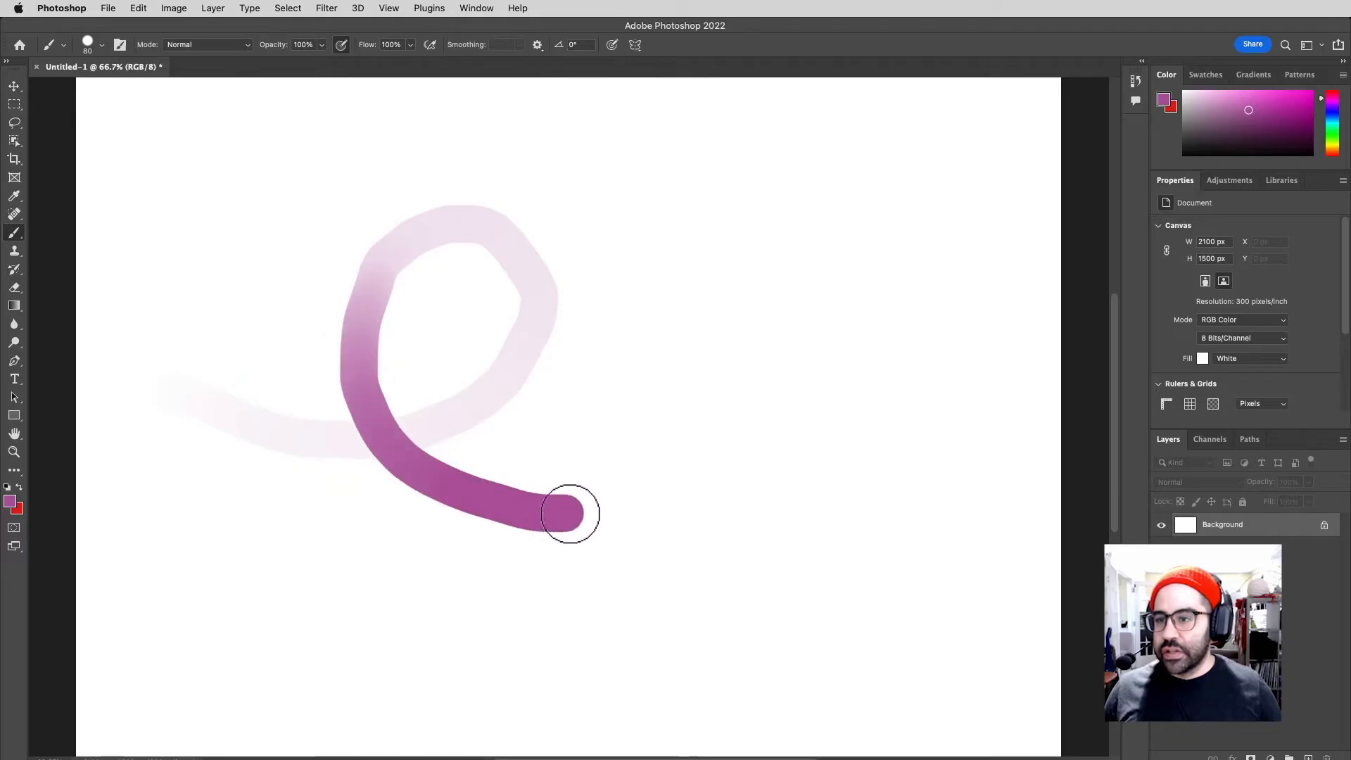
left_click_drag(568, 513, 611, 448)
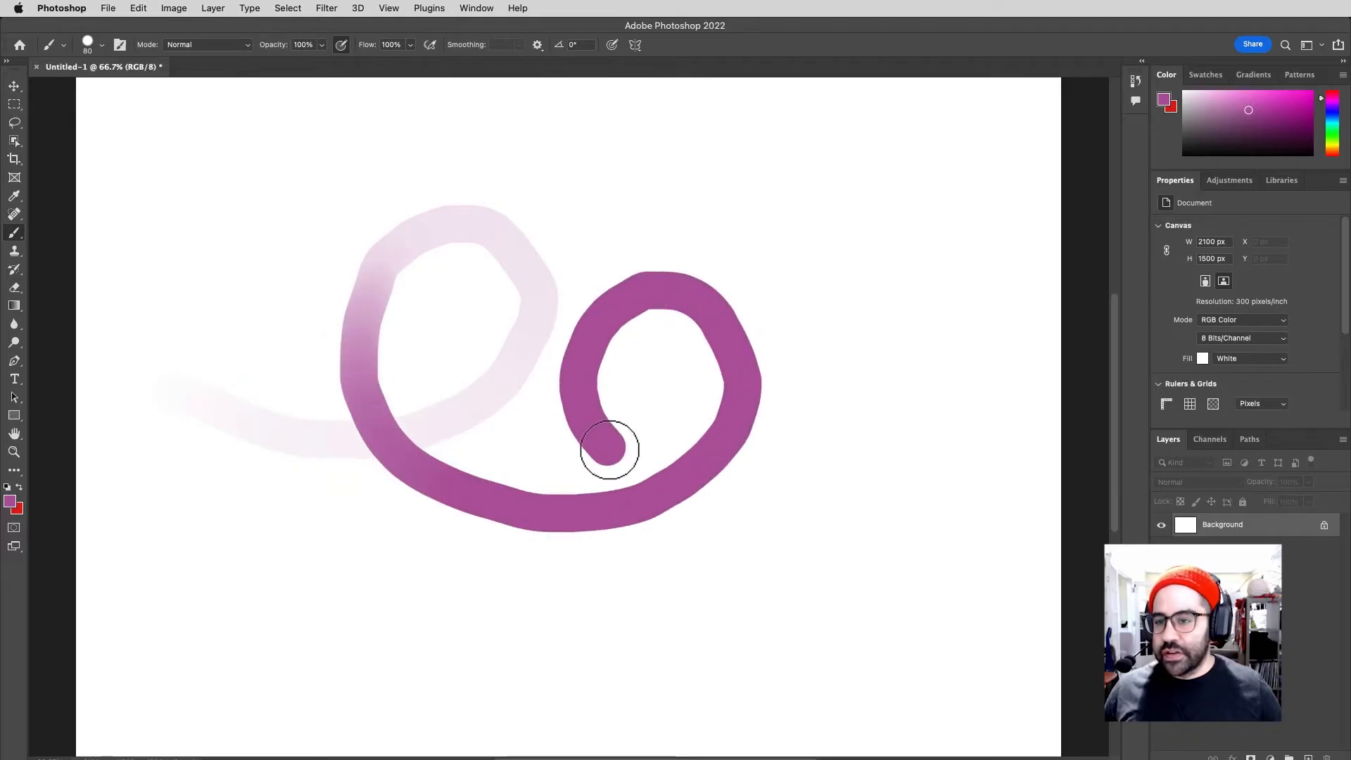
left_click_drag(610, 448, 793, 503)
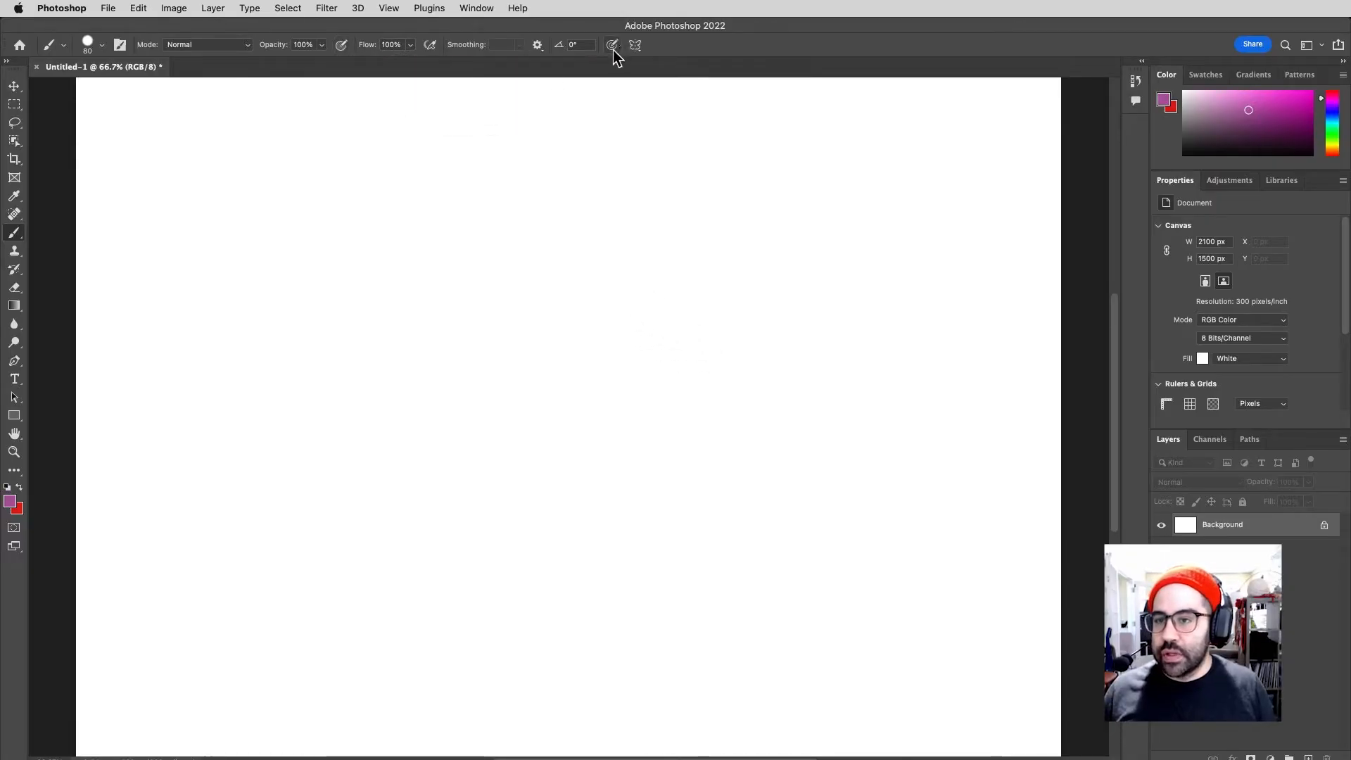
mouse_move(611, 45)
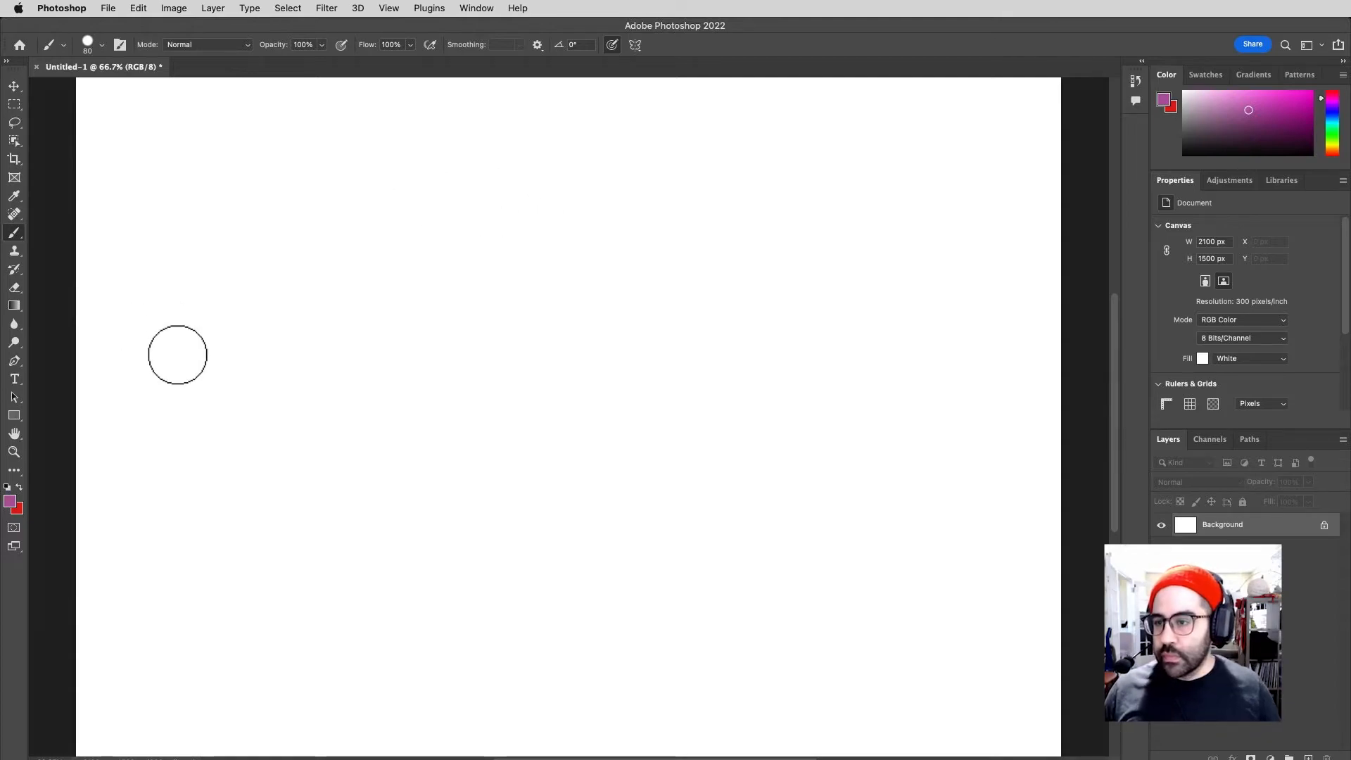
Paint looping test strokes that taper thin under light pressure and thicken with firm pressure
left_click_drag(187, 368, 218, 397)
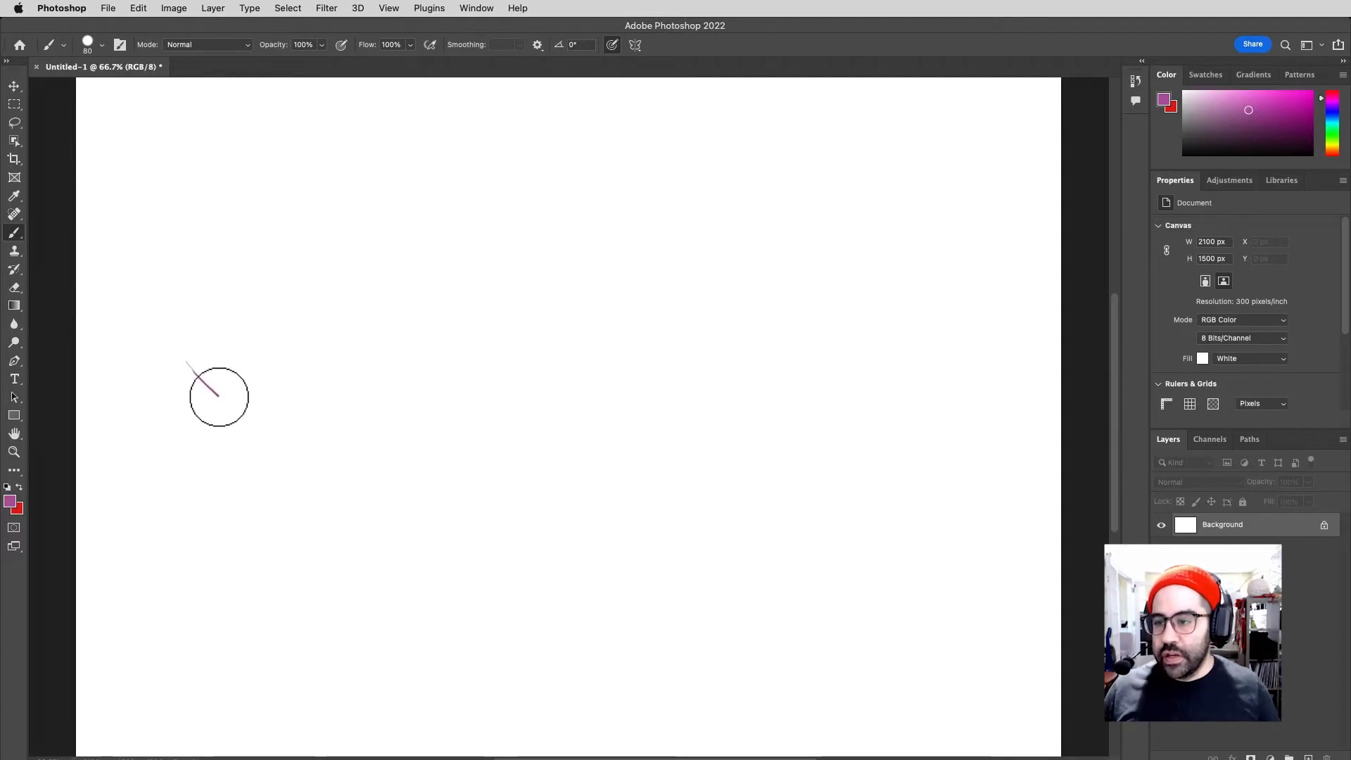
left_click_drag(189, 366, 619, 394)
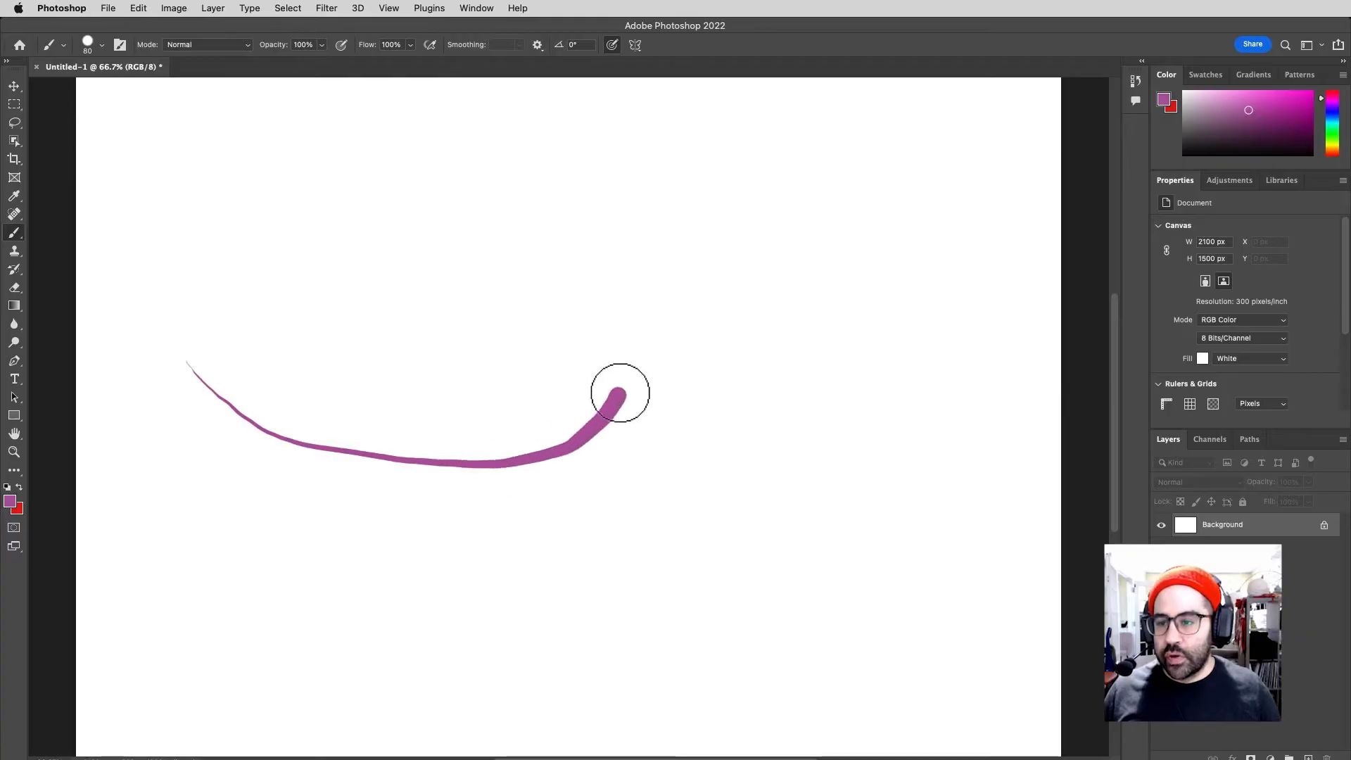
left_click_drag(618, 393, 469, 487)
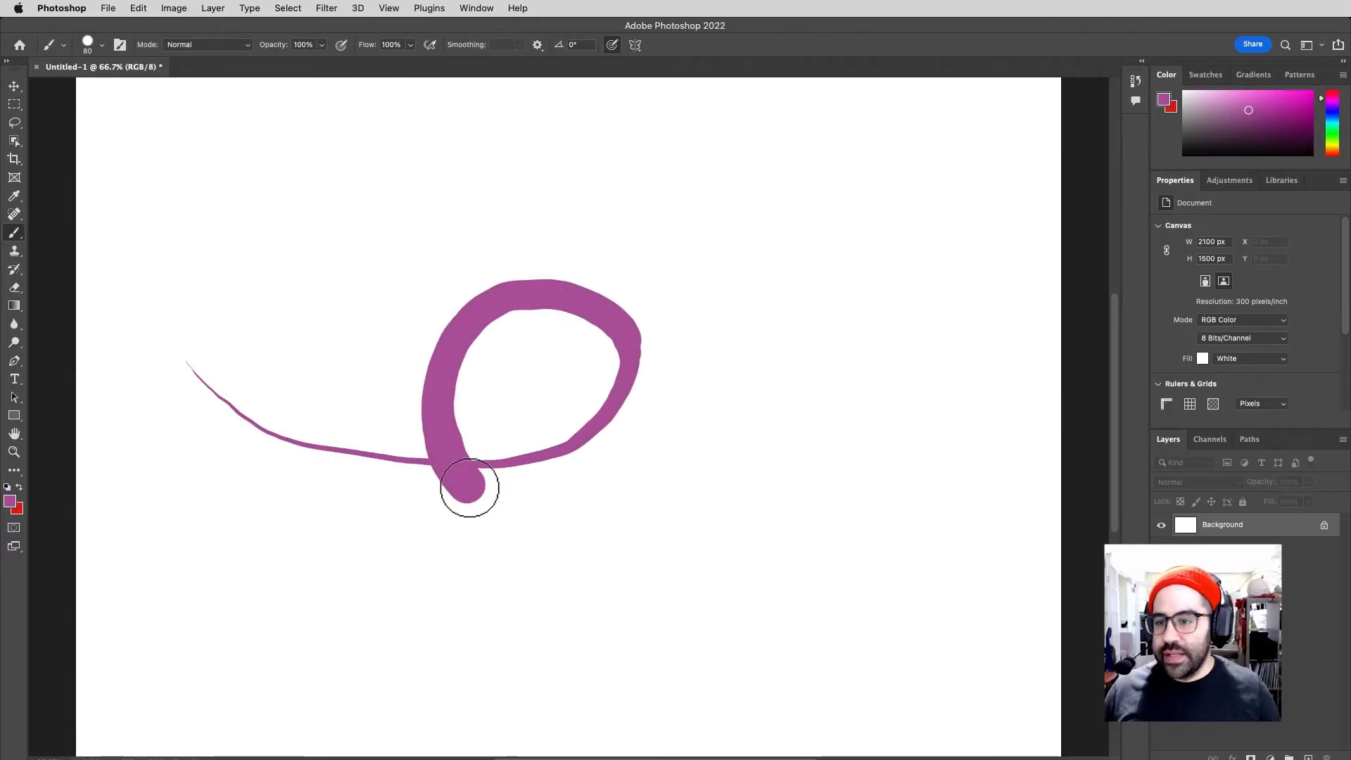
left_click_drag(470, 487, 638, 364)
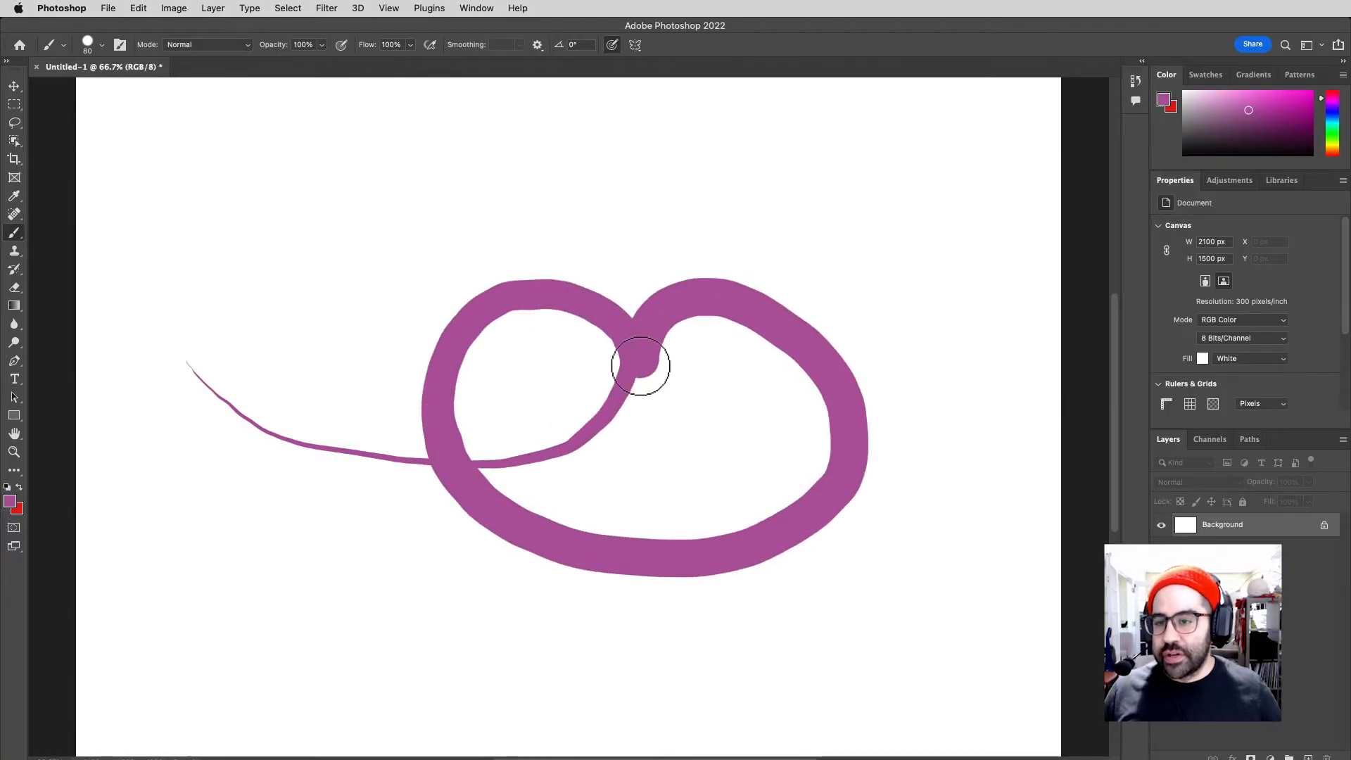
left_click_drag(637, 362, 547, 218)
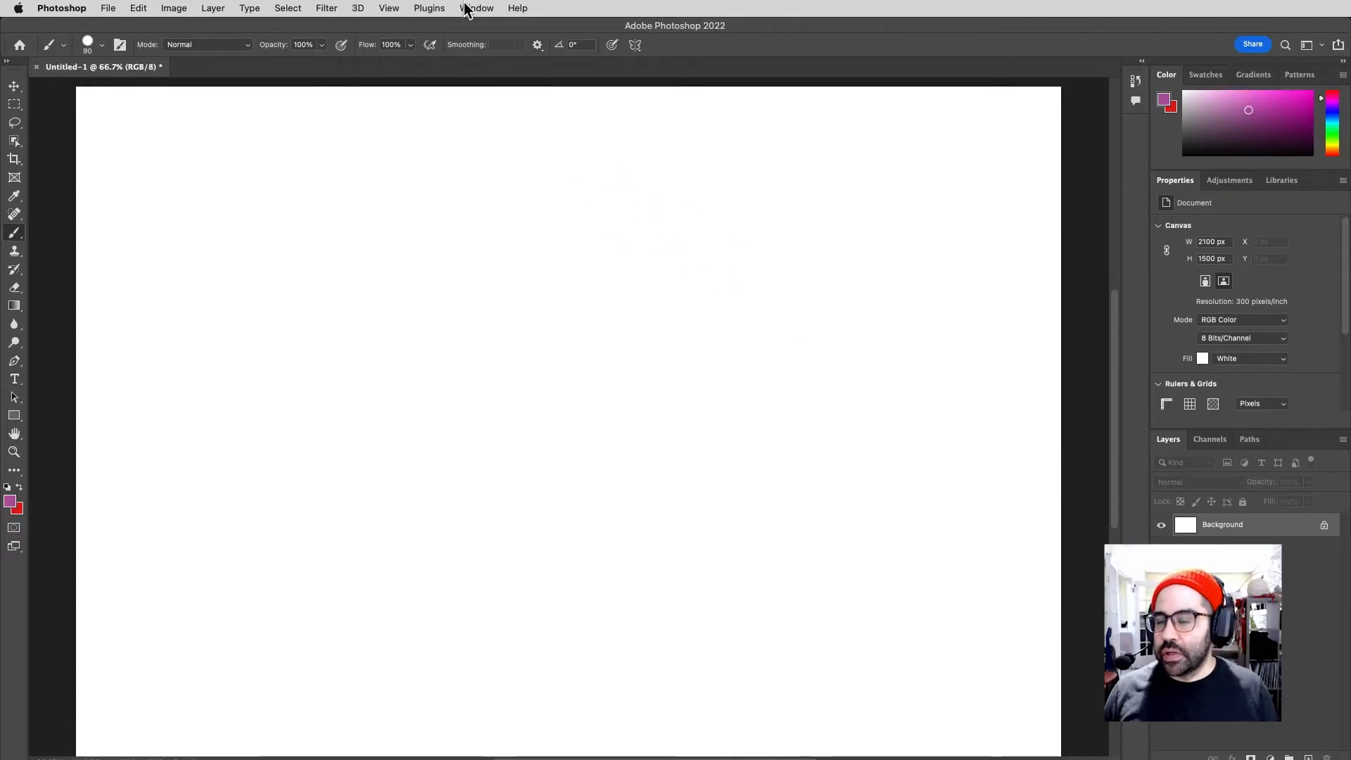
Show Brush Settings from the Window menu and switch to the Brushes presets tab
left_click(477, 8)
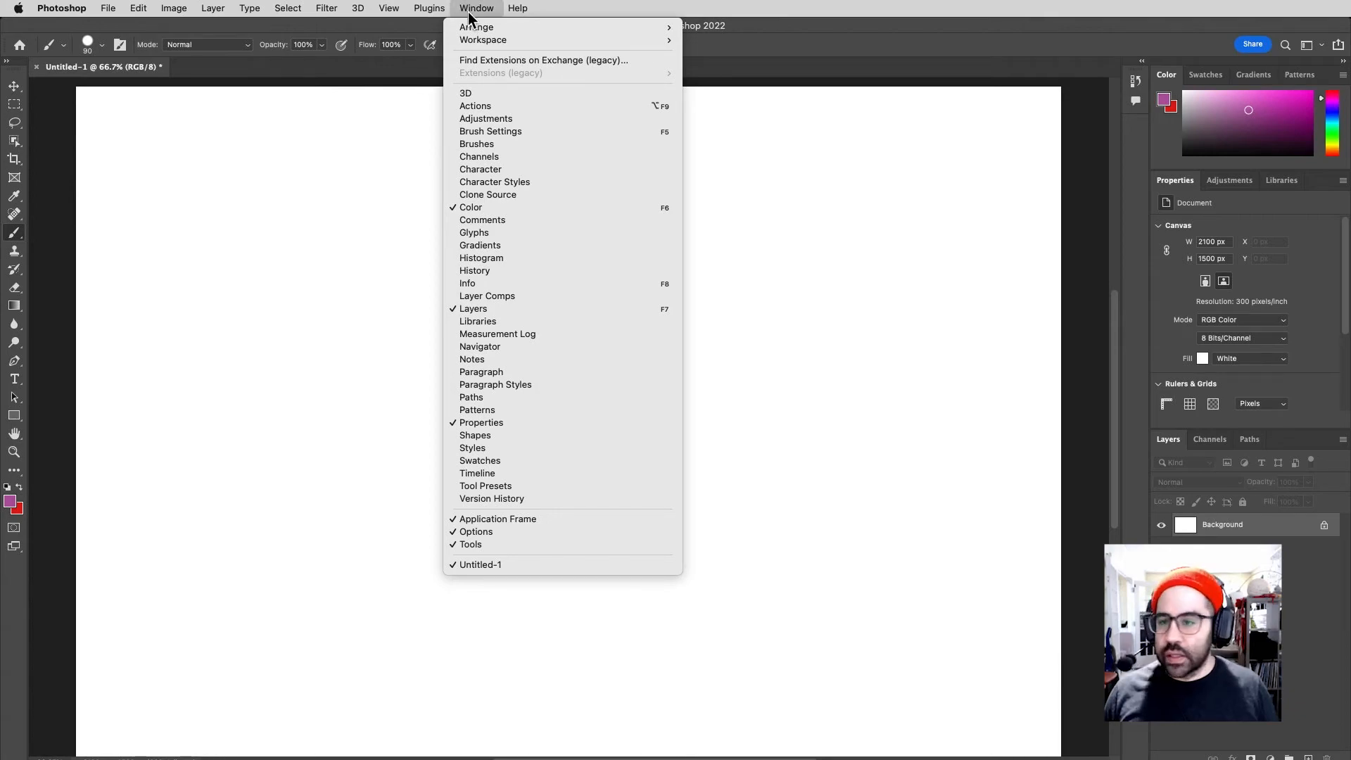
mouse_move(490, 138)
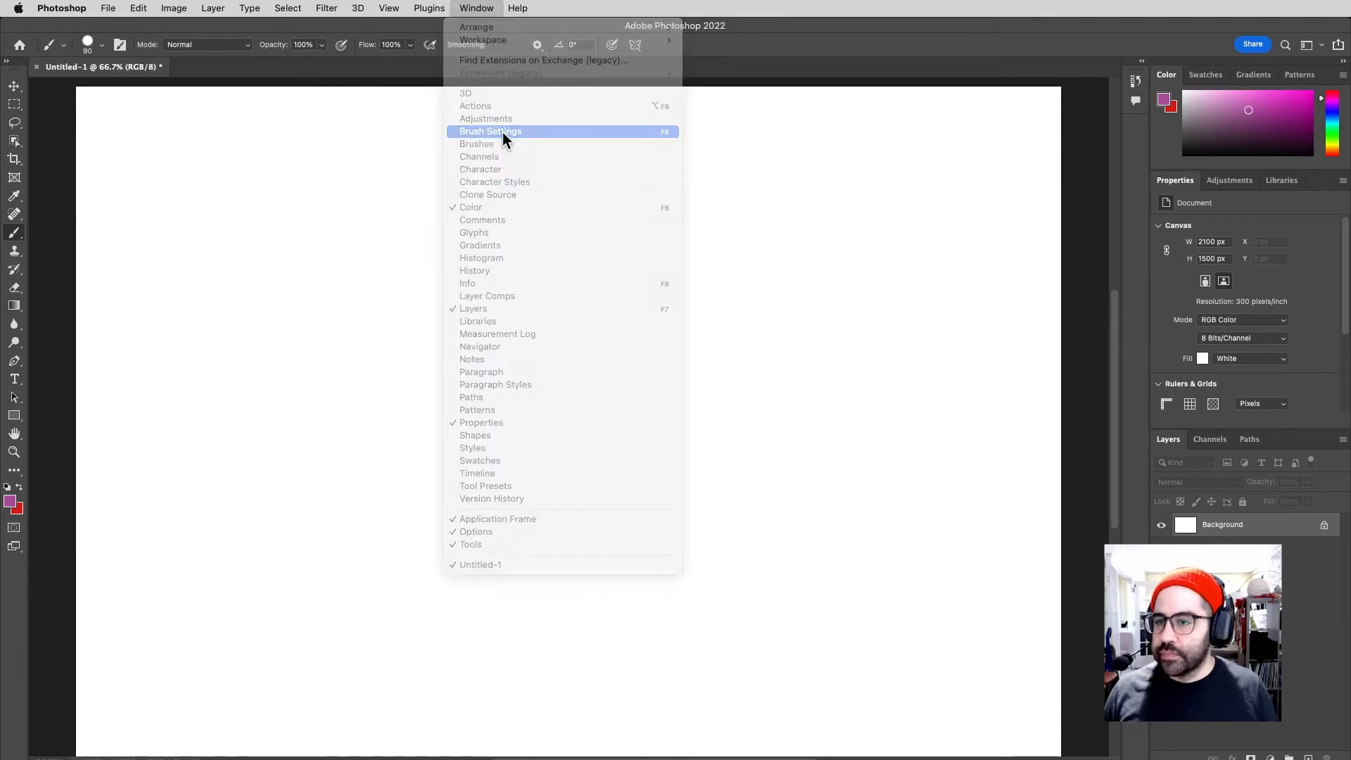
left_click(490, 131)
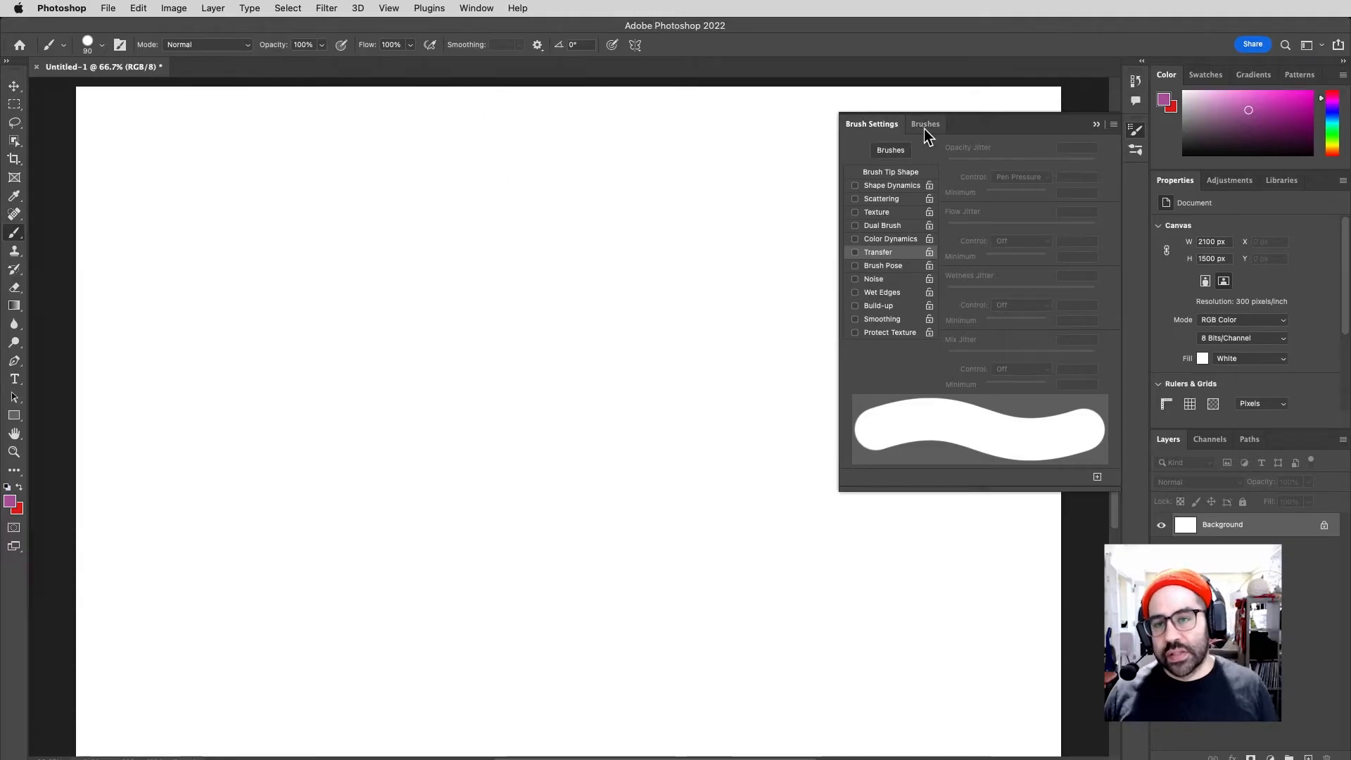
left_click(925, 124)
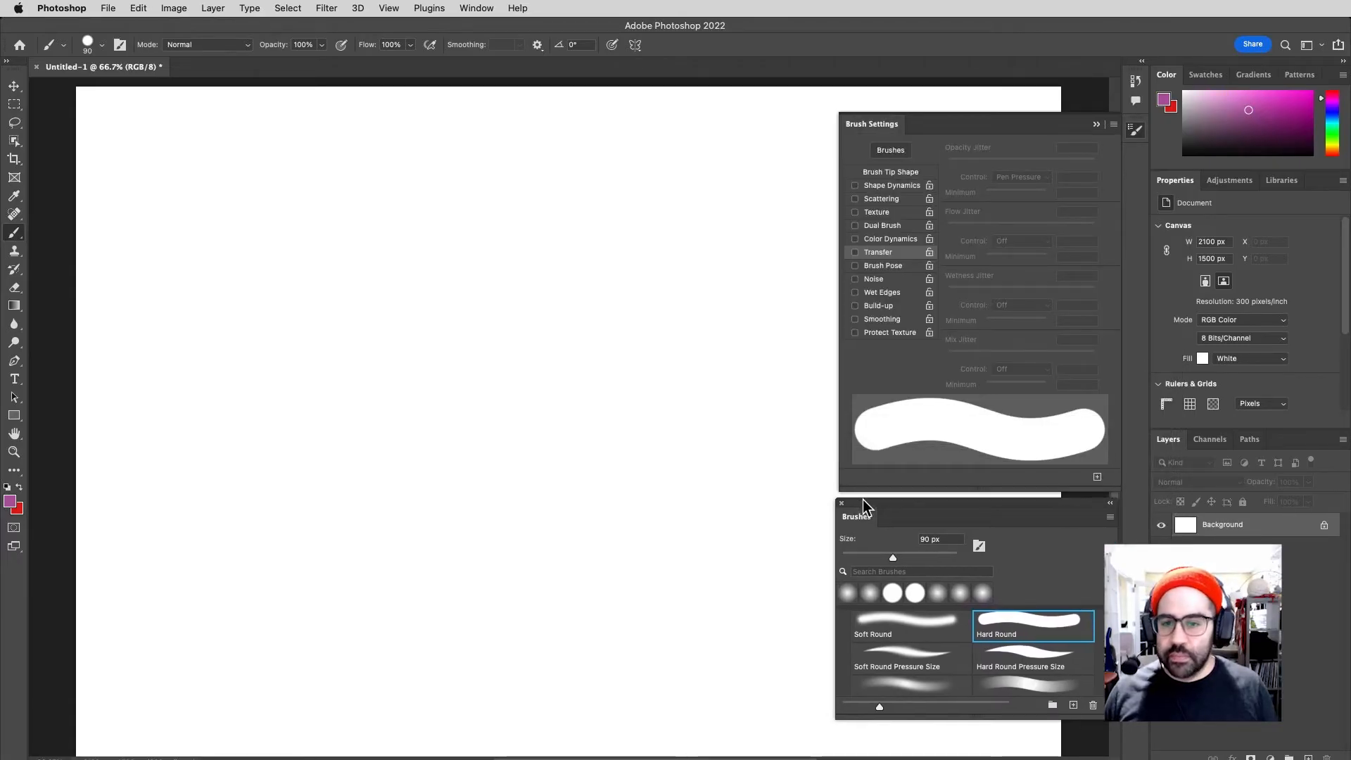
mouse_move(960, 167)
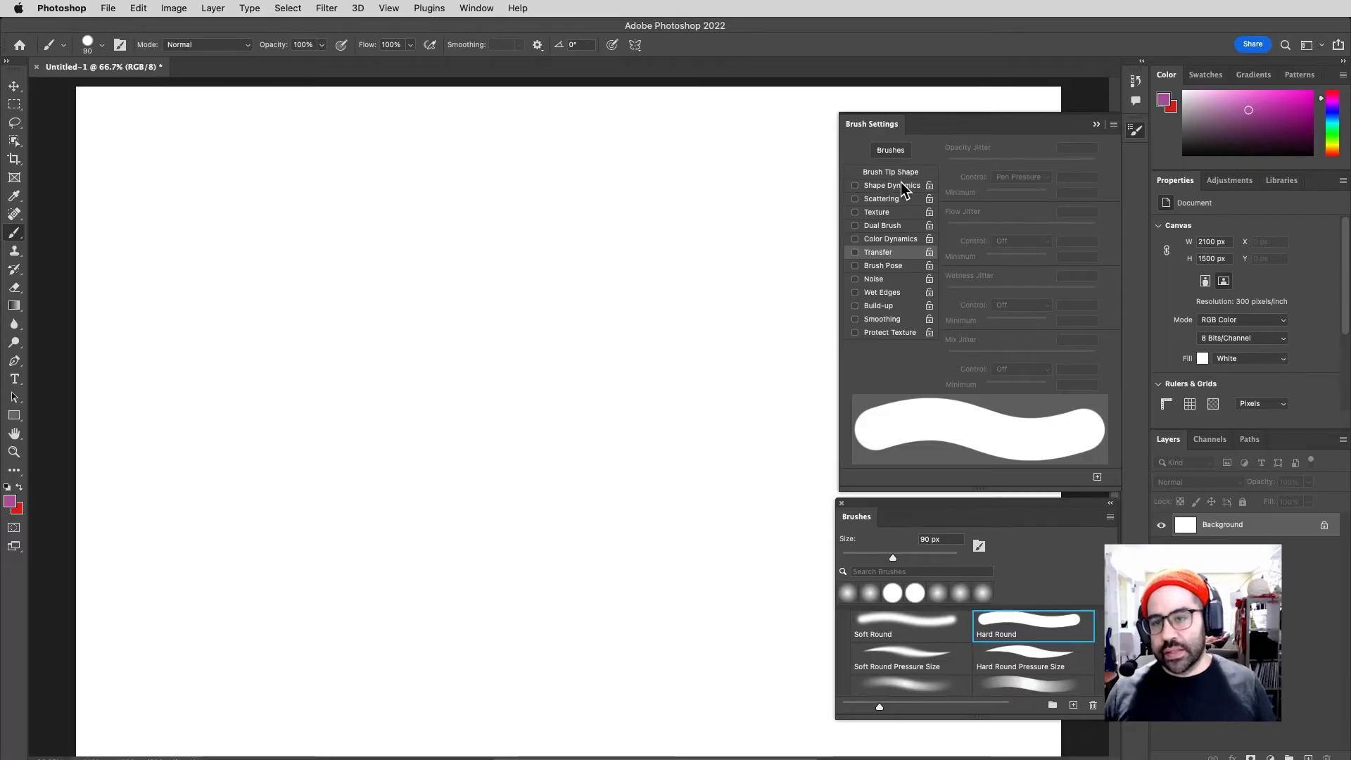
Check Transfer's Opacity Jitter set to Pen Pressure, and toggle pressure-controlled opacity off
left_click(855, 198)
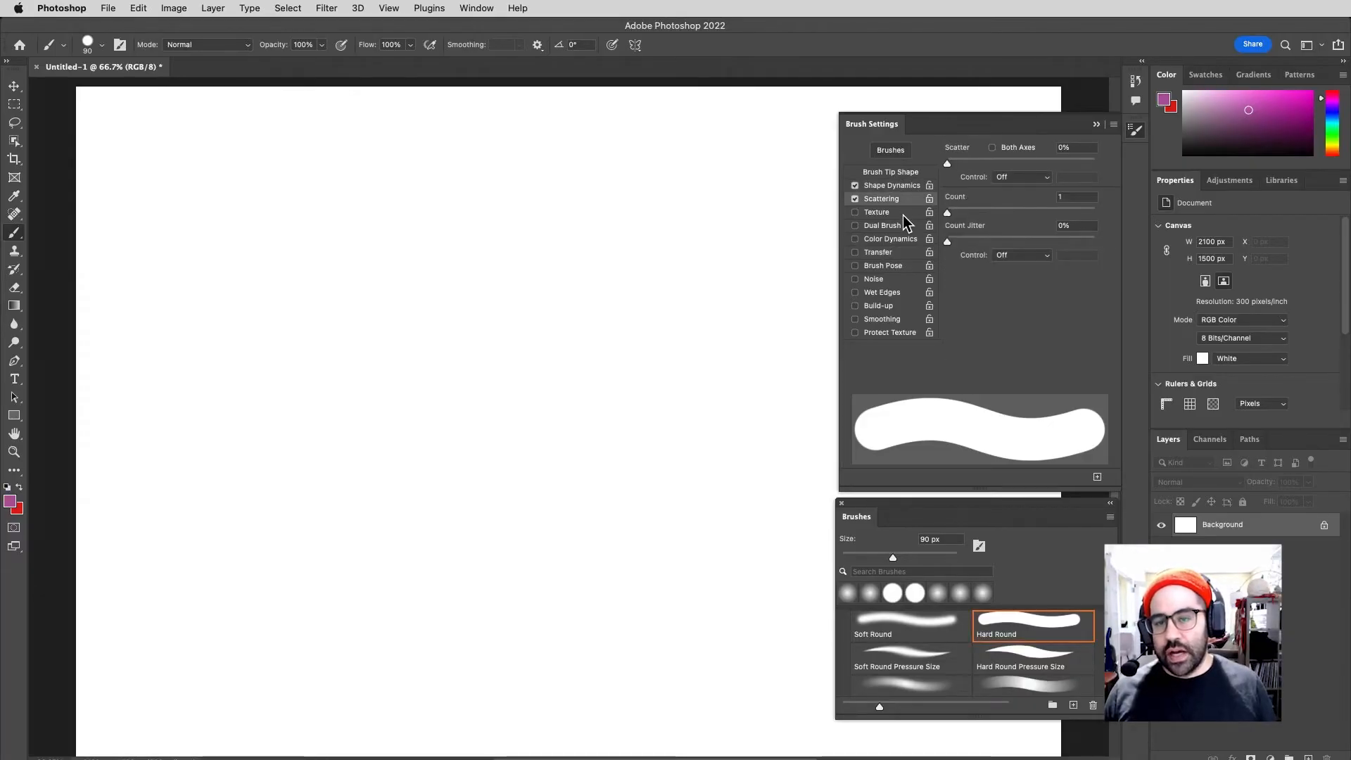
left_click(855, 211)
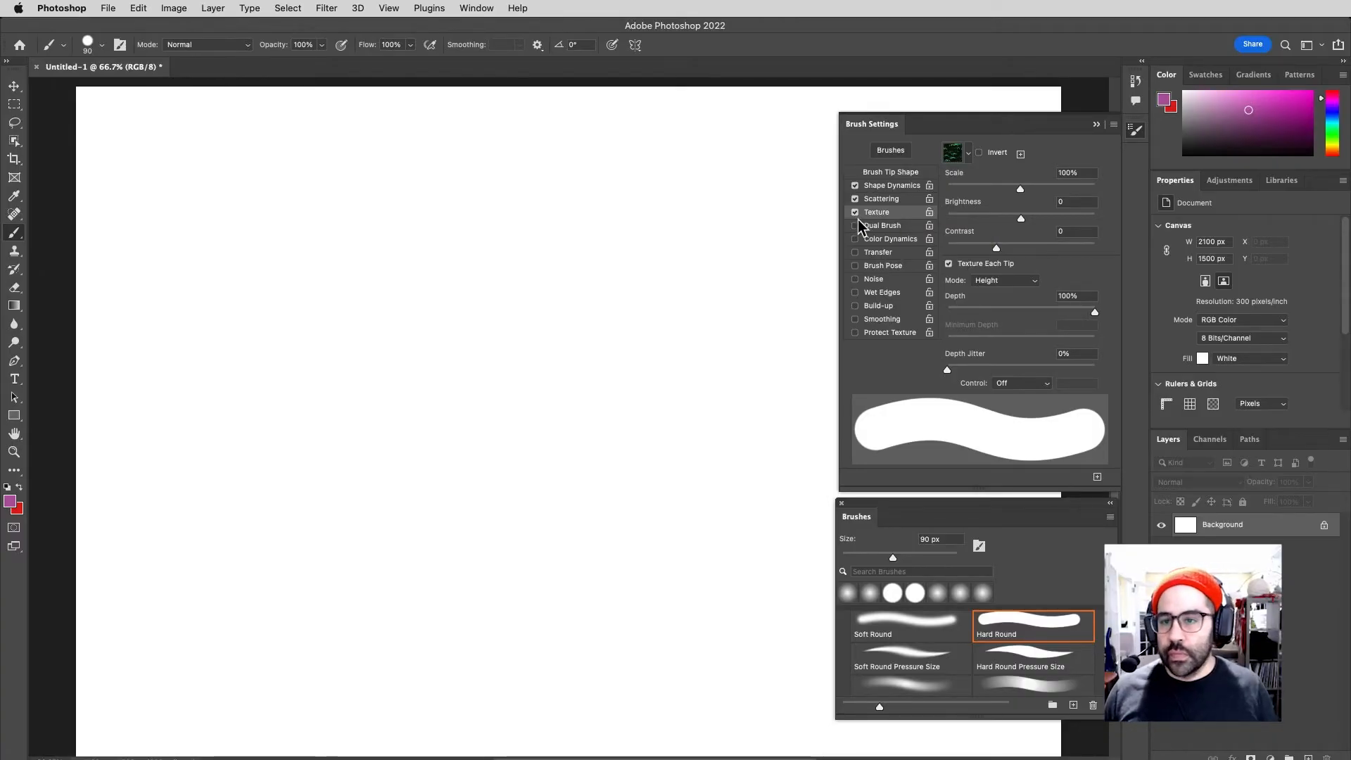
left_click(854, 212)
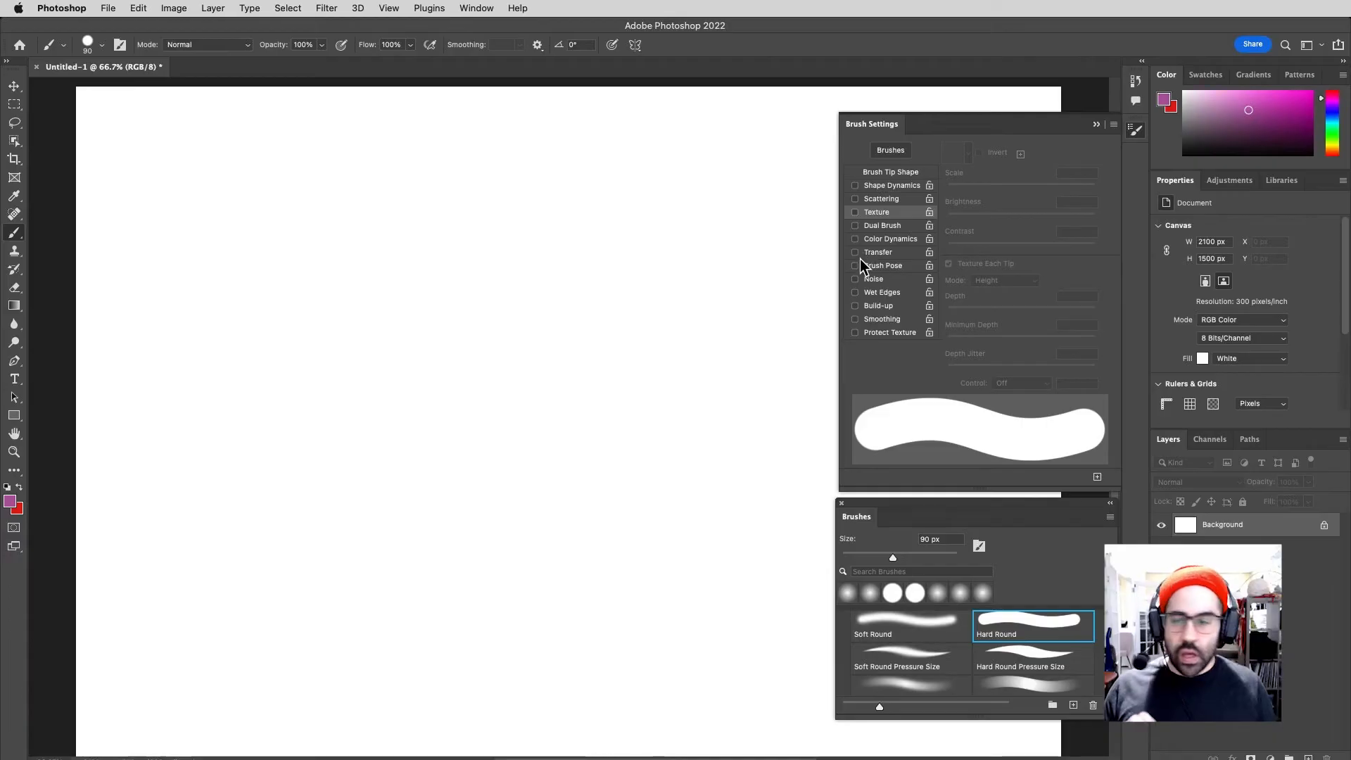
mouse_move(917, 203)
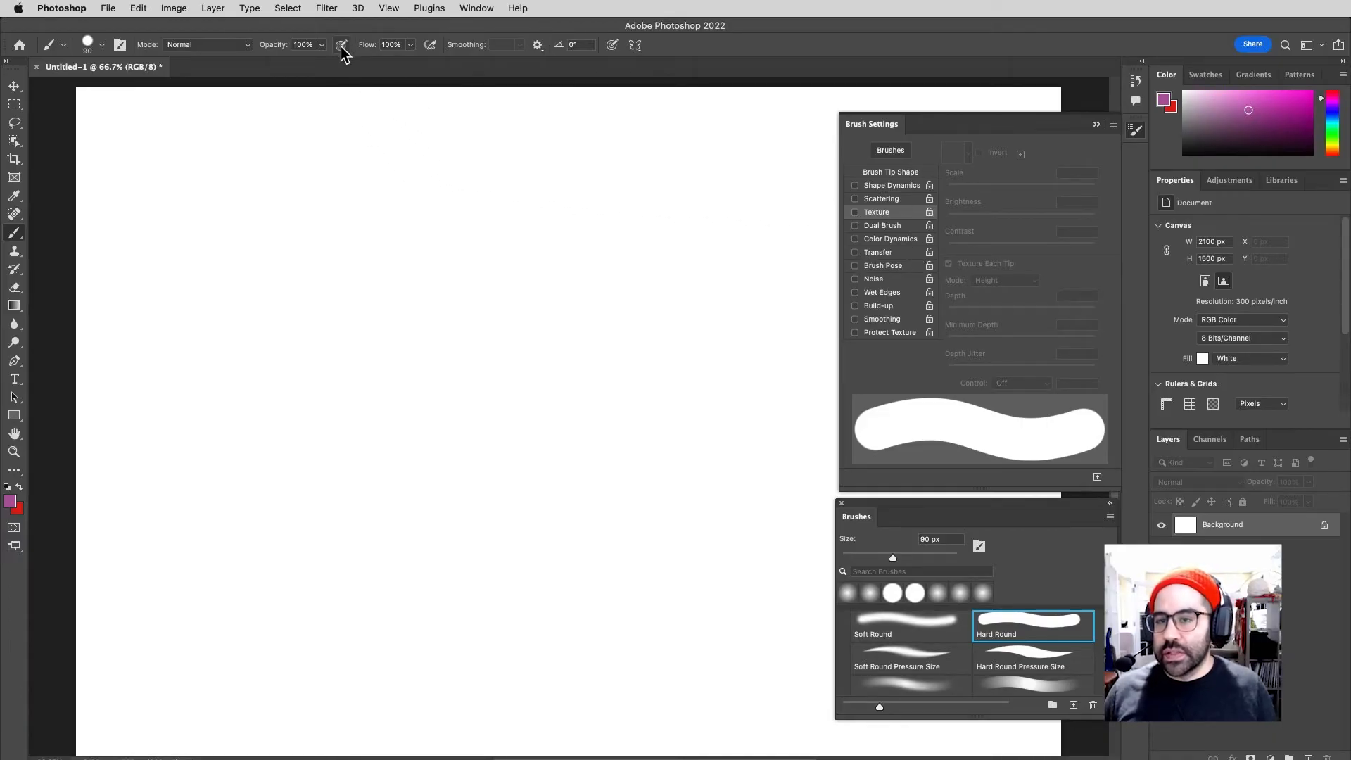
left_click(854, 252)
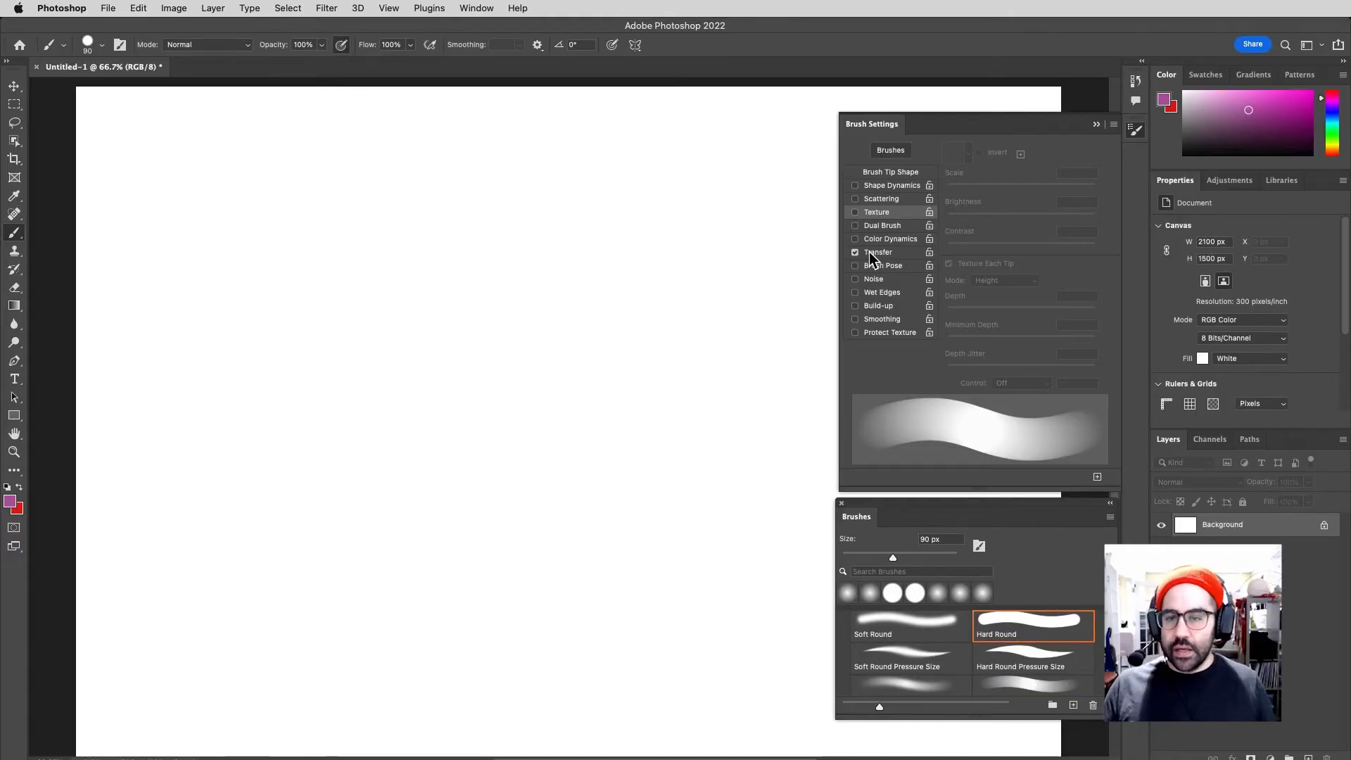
mouse_move(873, 261)
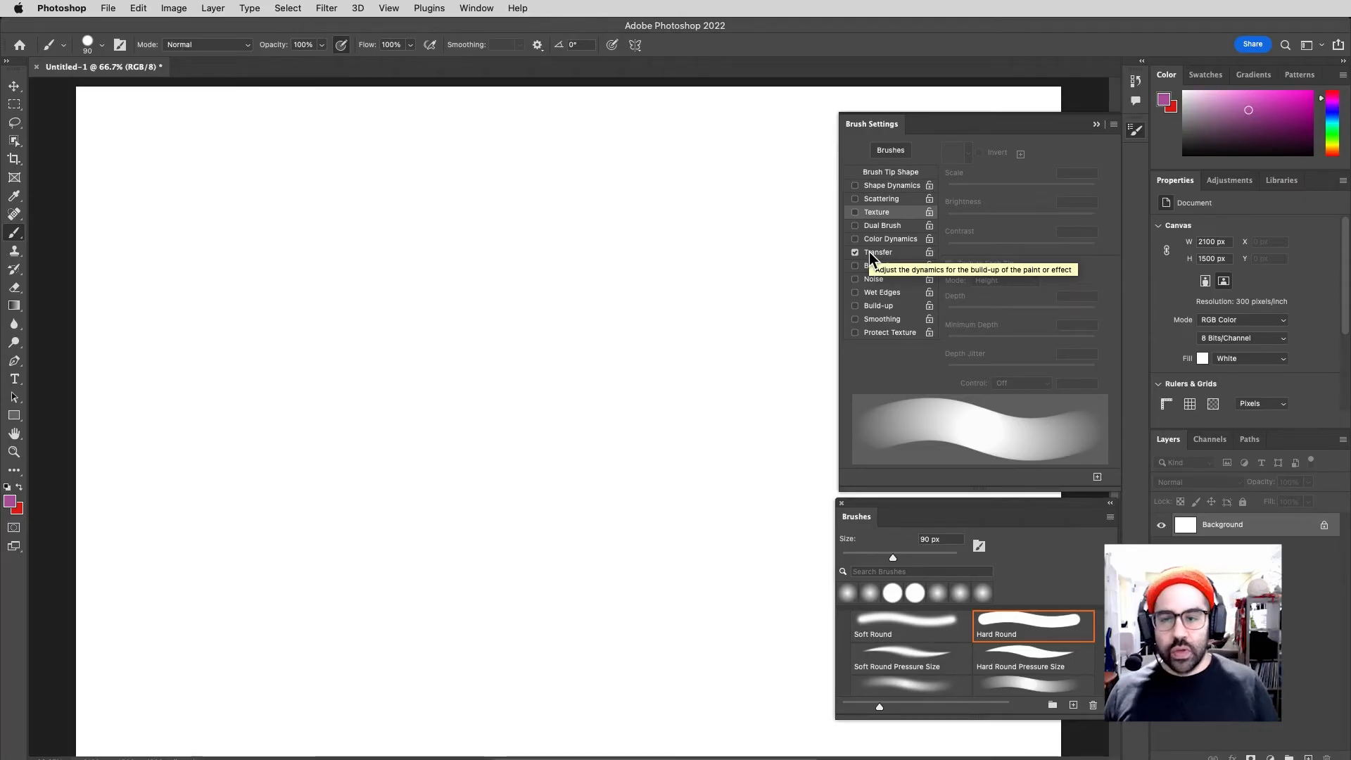
left_click(878, 252)
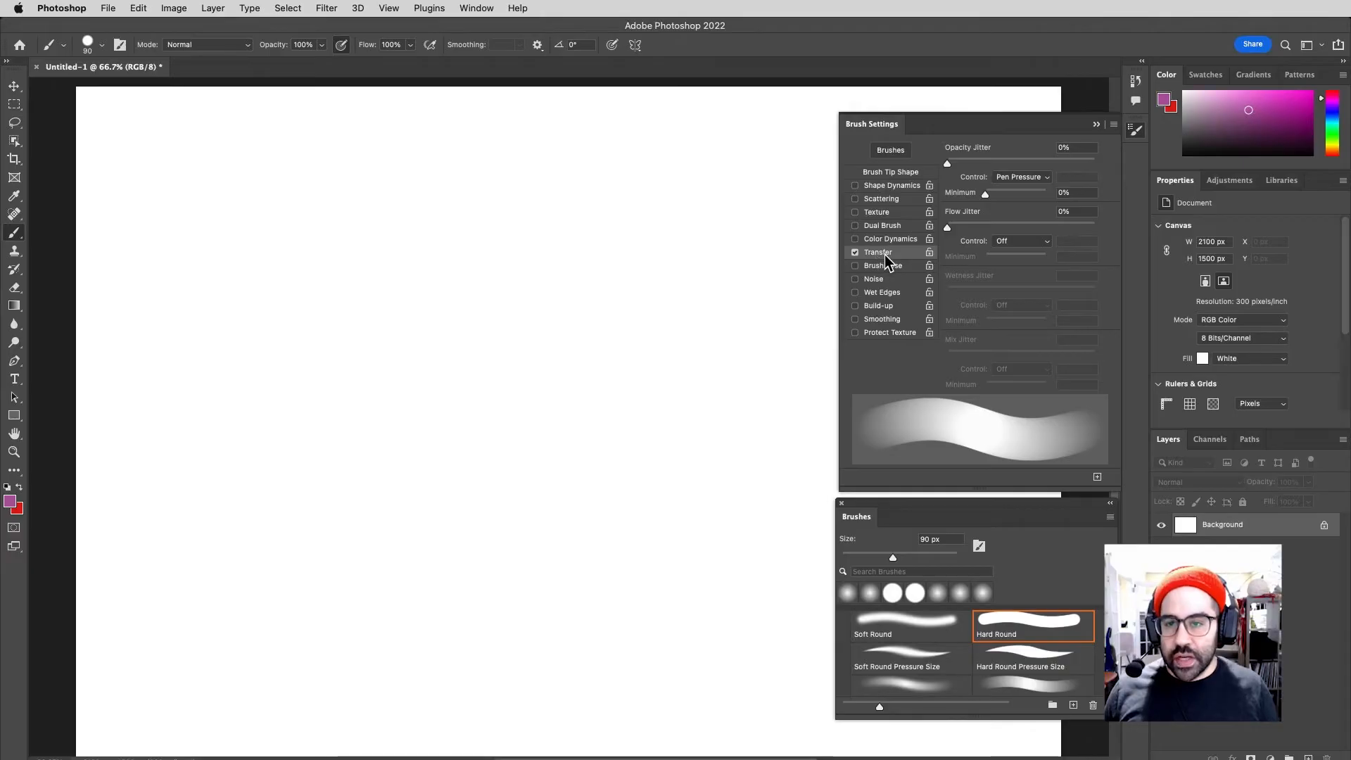
mouse_move(994, 180)
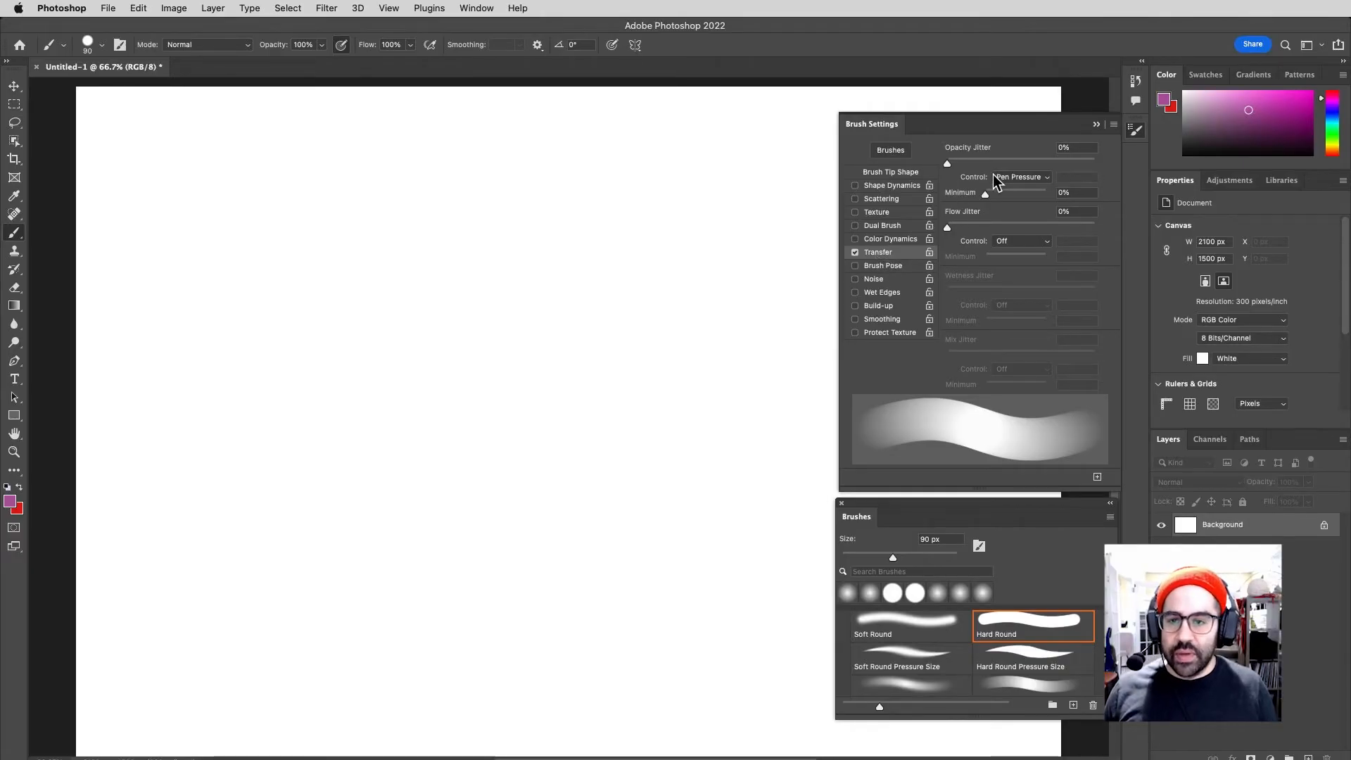
mouse_move(909, 235)
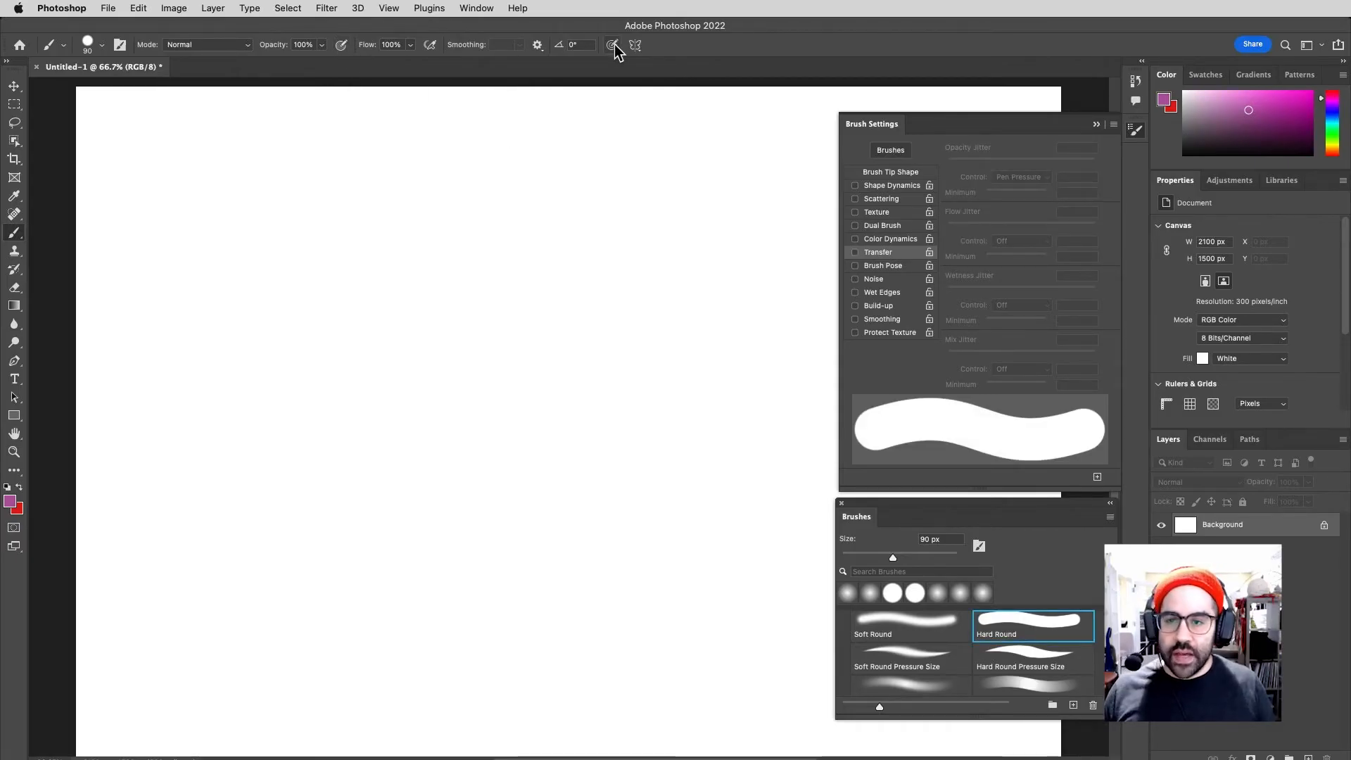
Enable size pressure, view its Shape Dynamics Pen Pressure setting, and enable opacity pressure
left_click(855, 185)
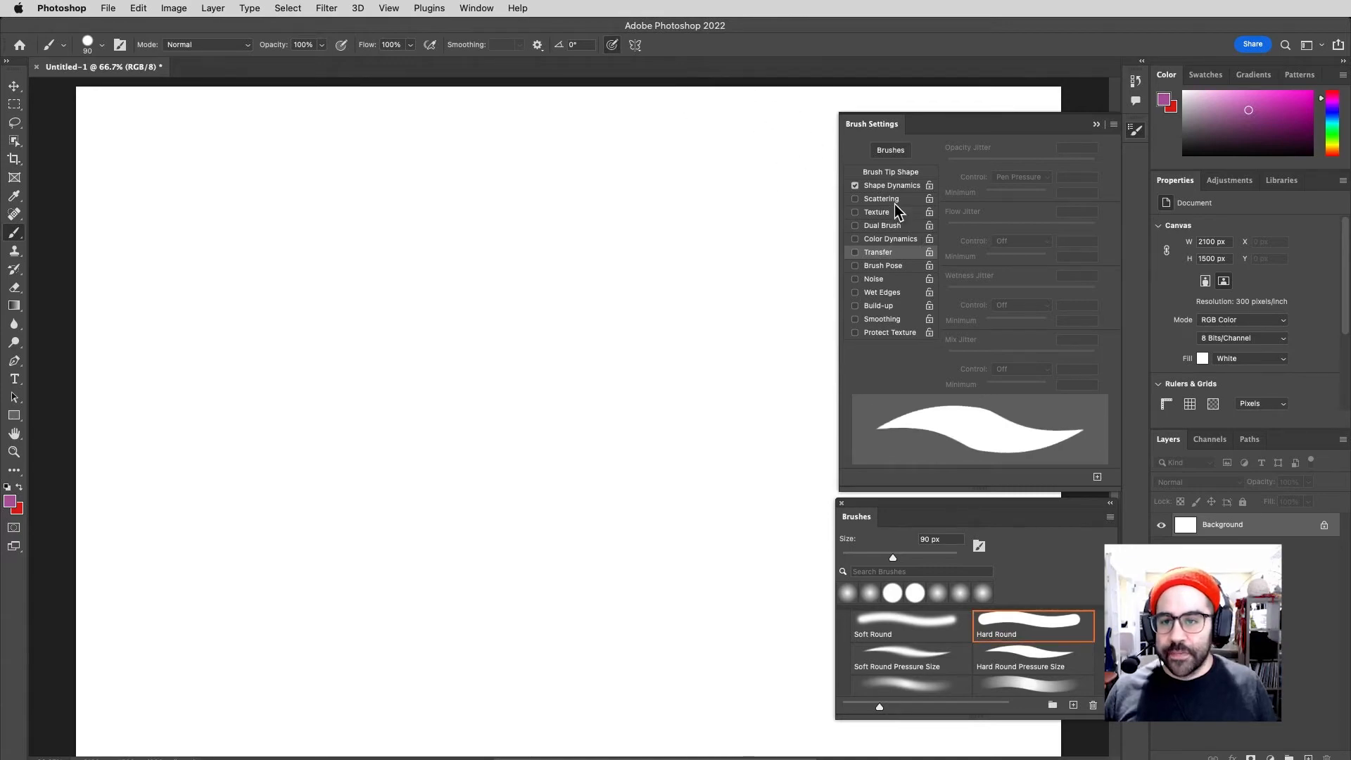
left_click(893, 185)
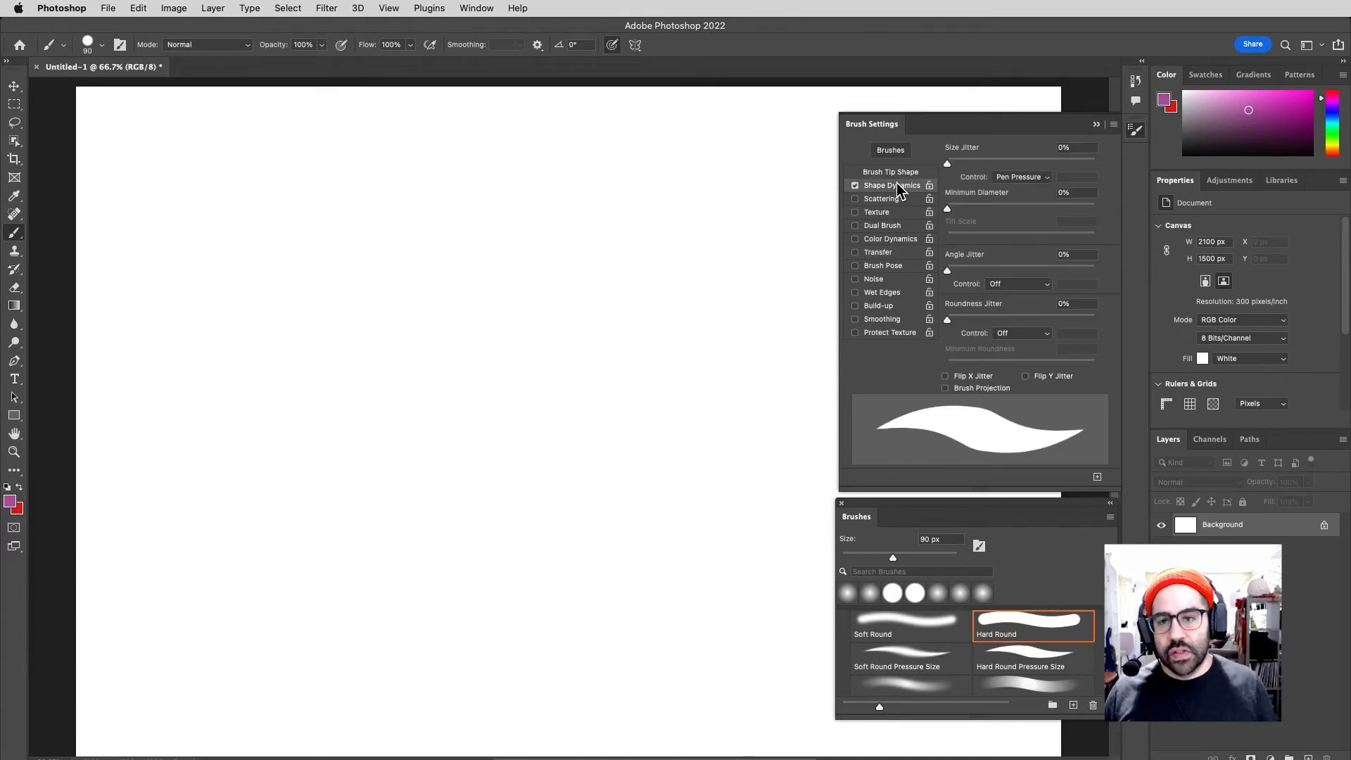
mouse_move(1001, 184)
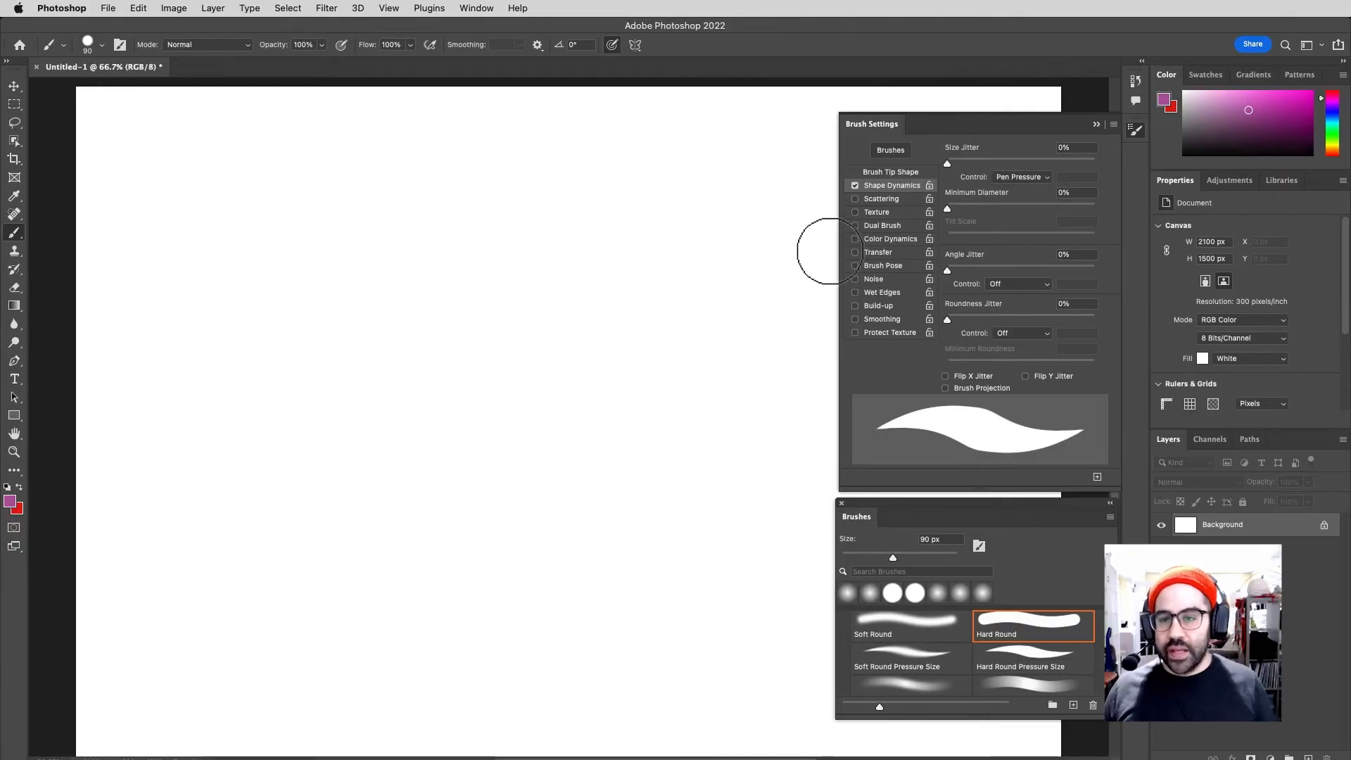
left_click(854, 252)
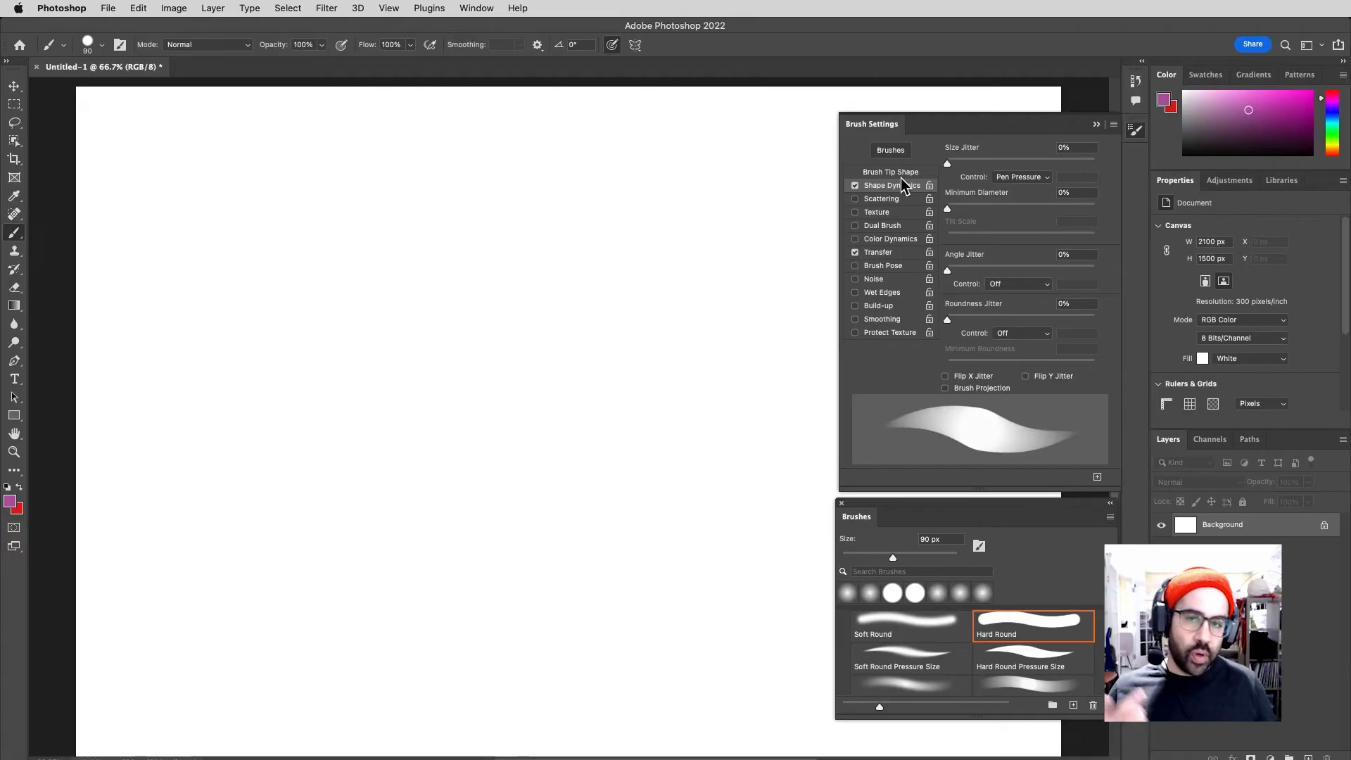
mouse_move(842, 206)
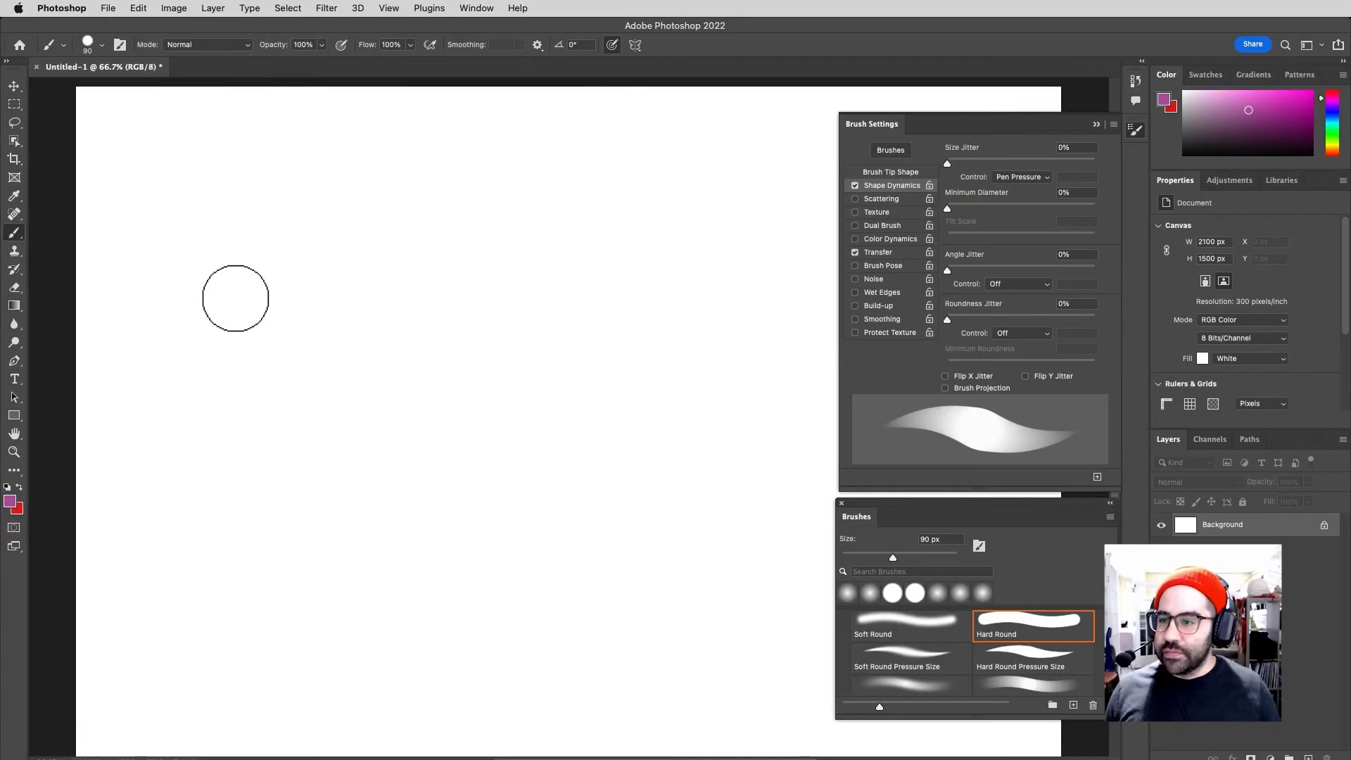
Paint pink strokes, from faint and thin to a long thick stroke along the bottom
left_click_drag(242, 306, 385, 254)
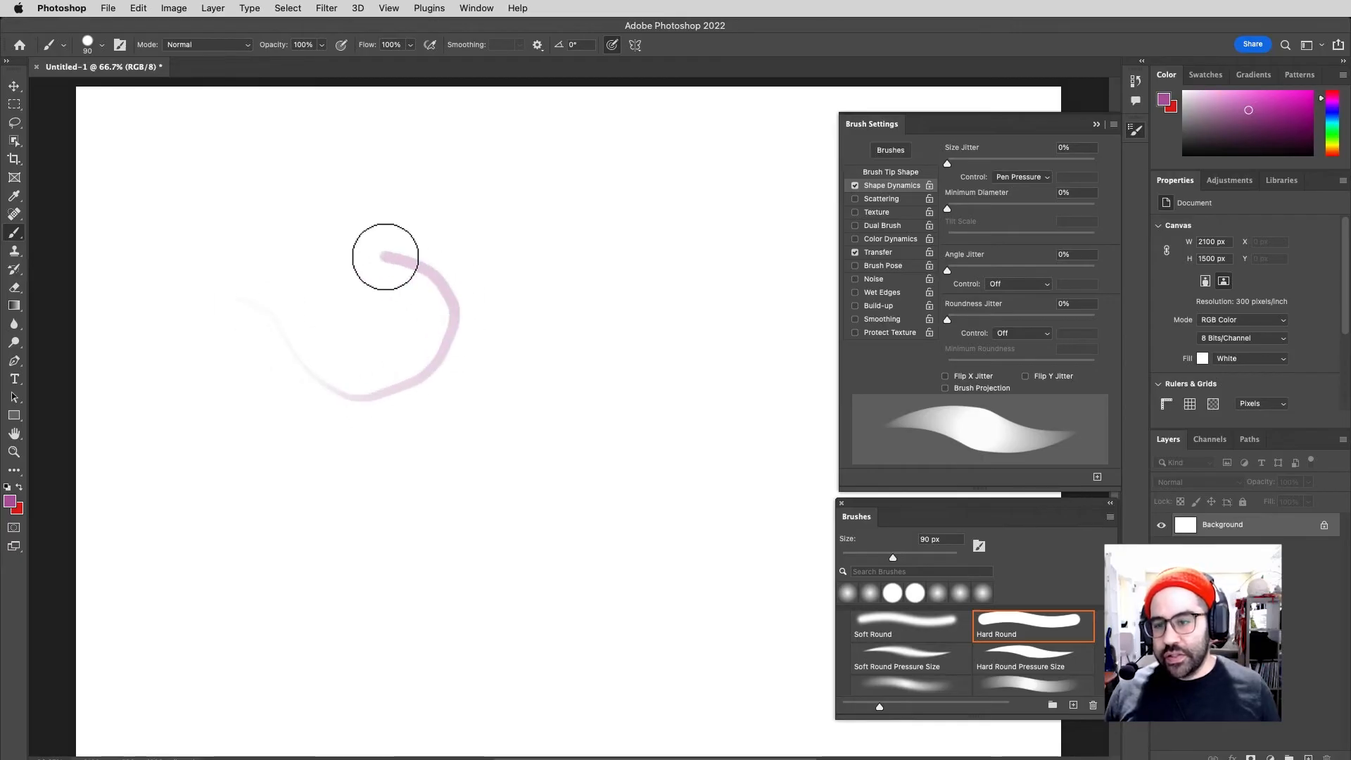
left_click_drag(385, 256, 392, 417)
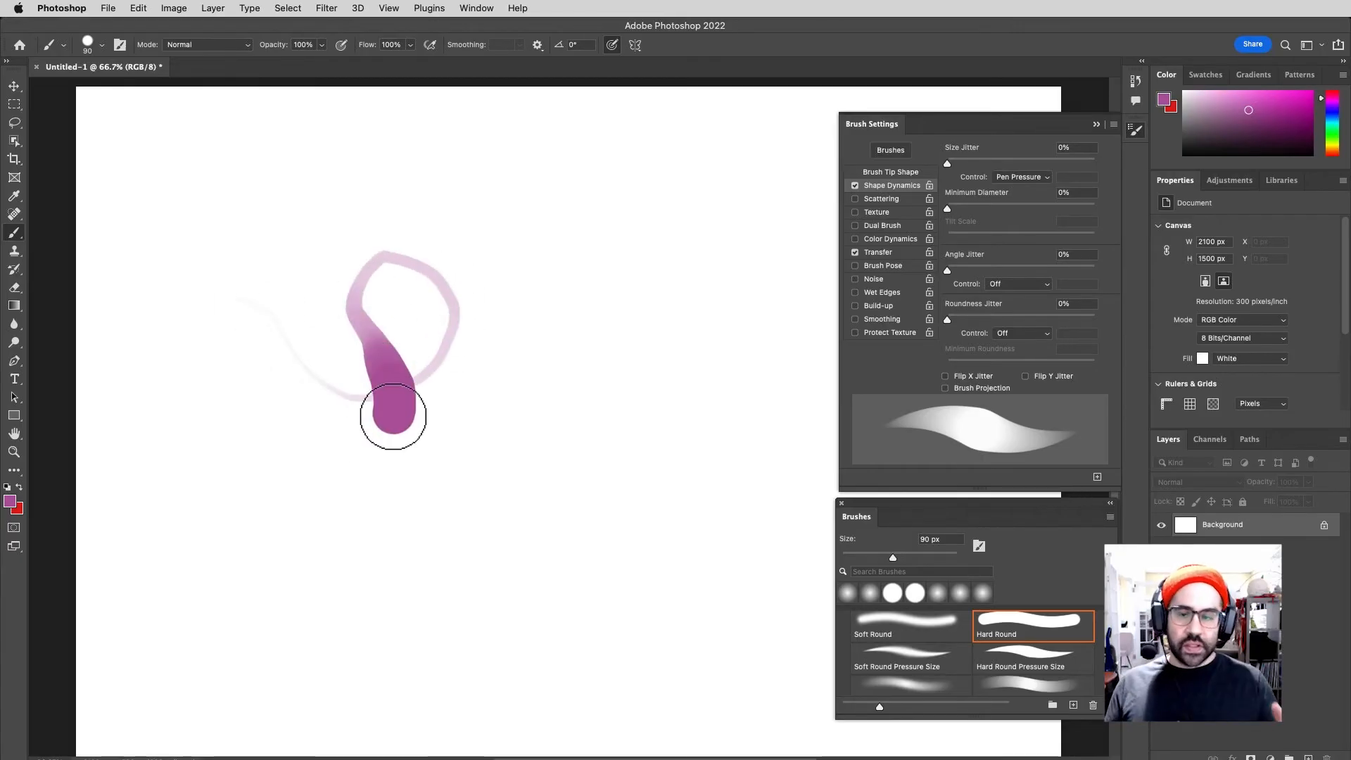
left_click_drag(392, 418, 490, 384)
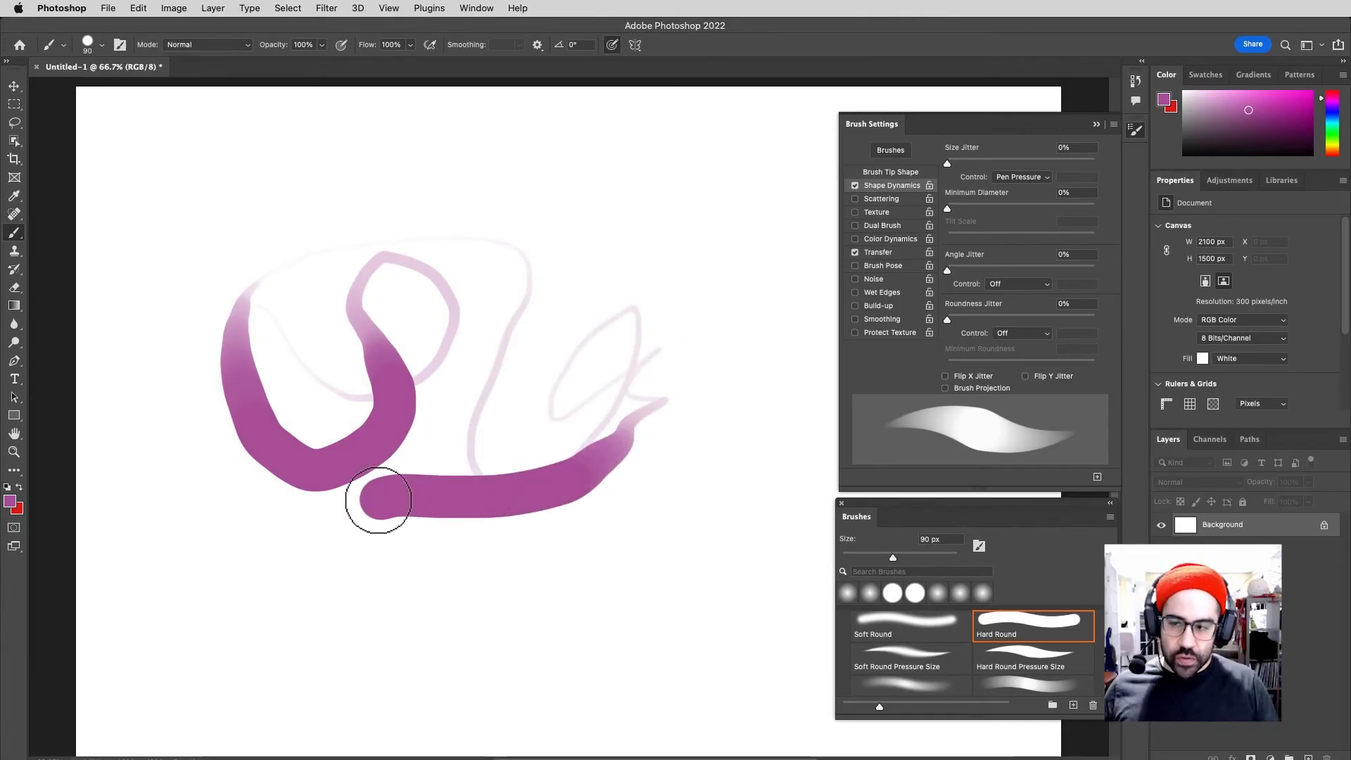
left_click_drag(379, 500, 603, 396)
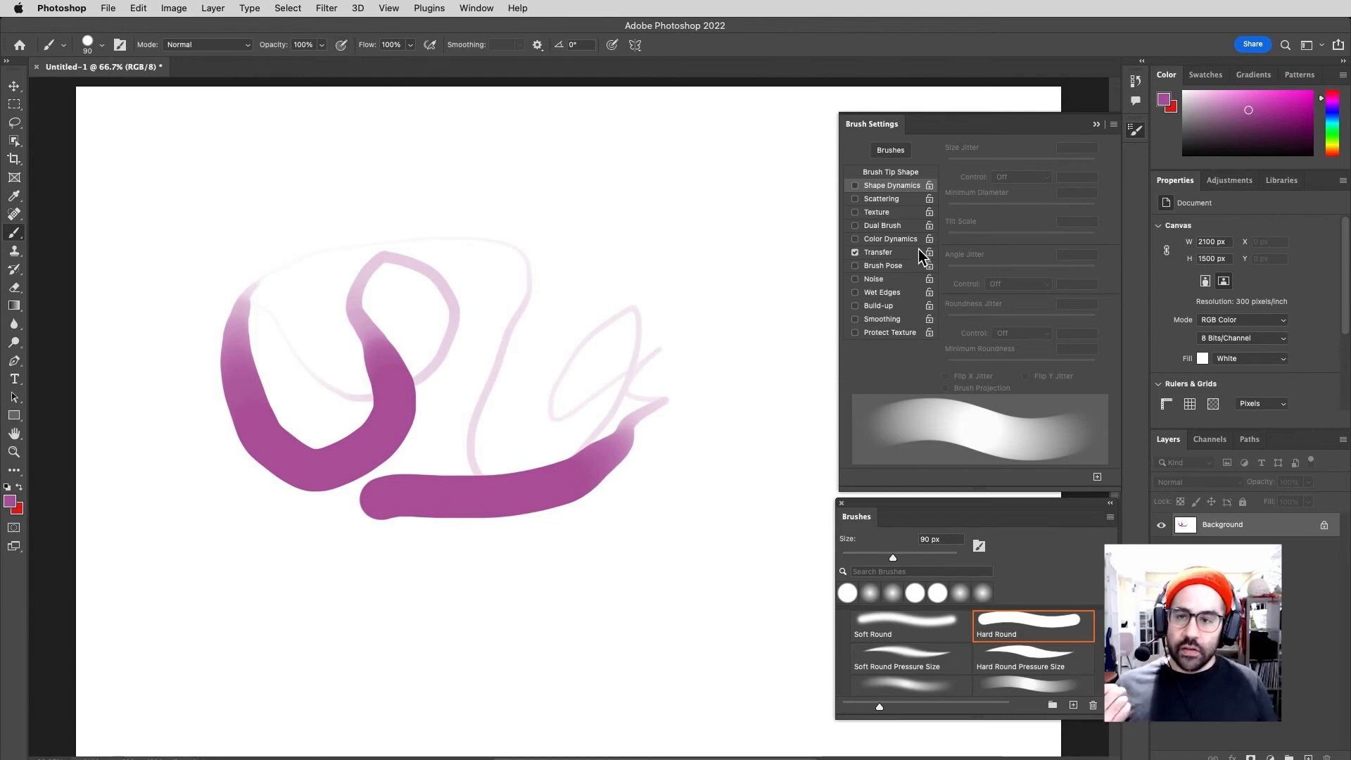
mouse_move(881, 232)
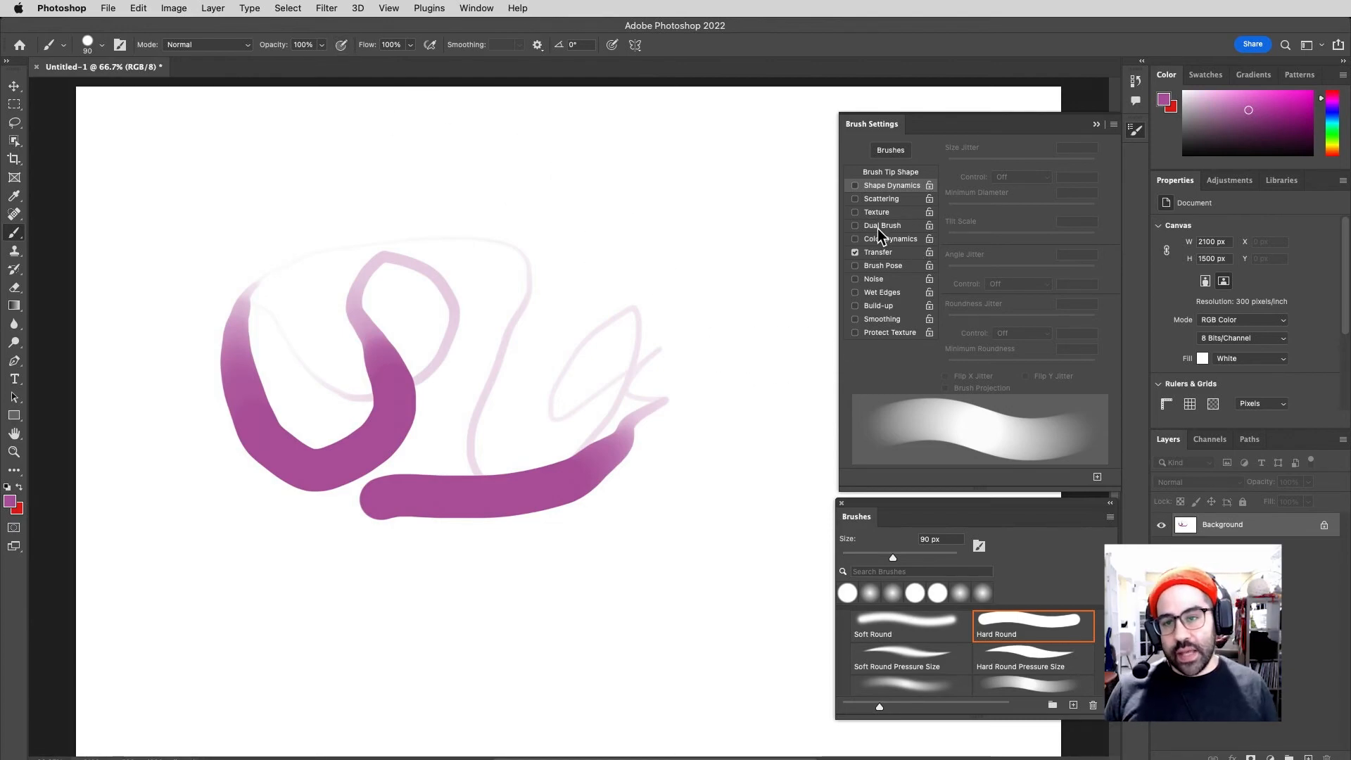
mouse_move(880, 231)
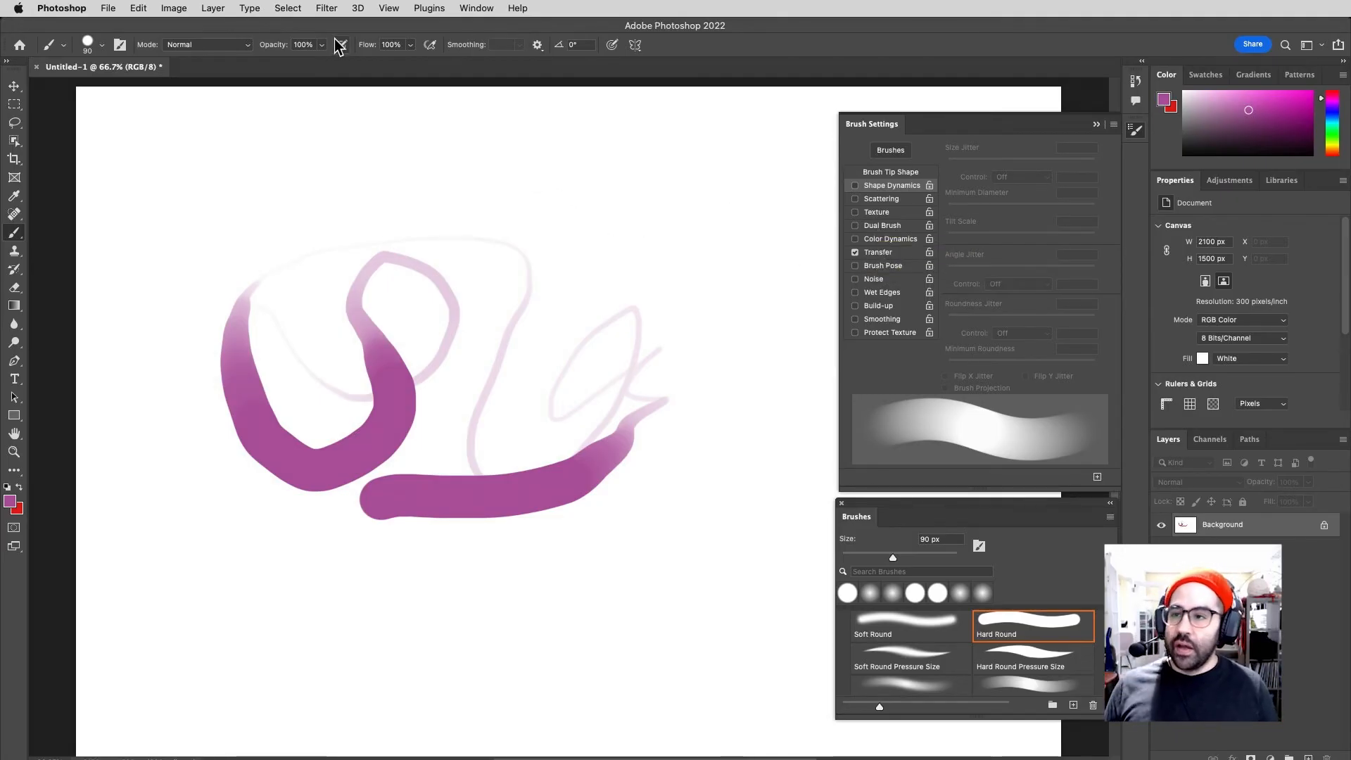
mouse_move(341, 45)
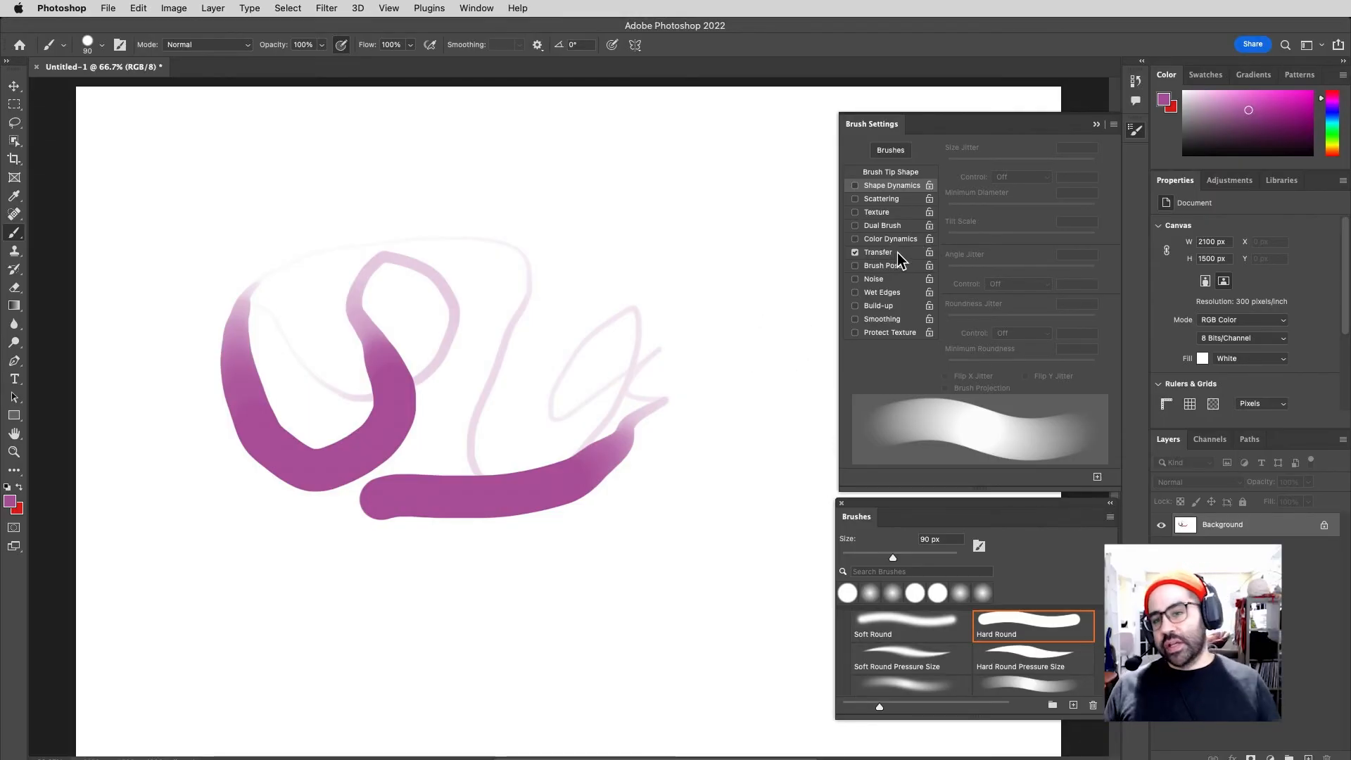
mouse_move(900, 259)
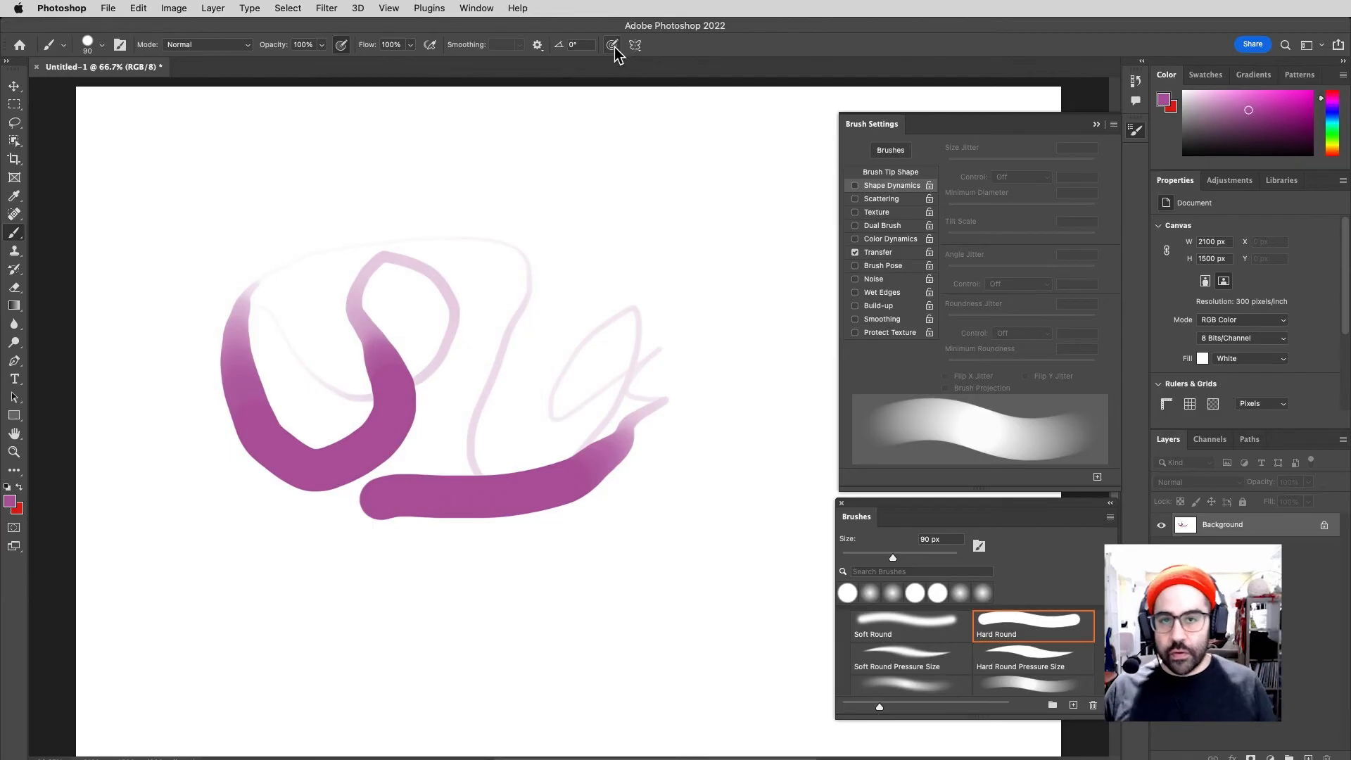
mouse_move(613, 45)
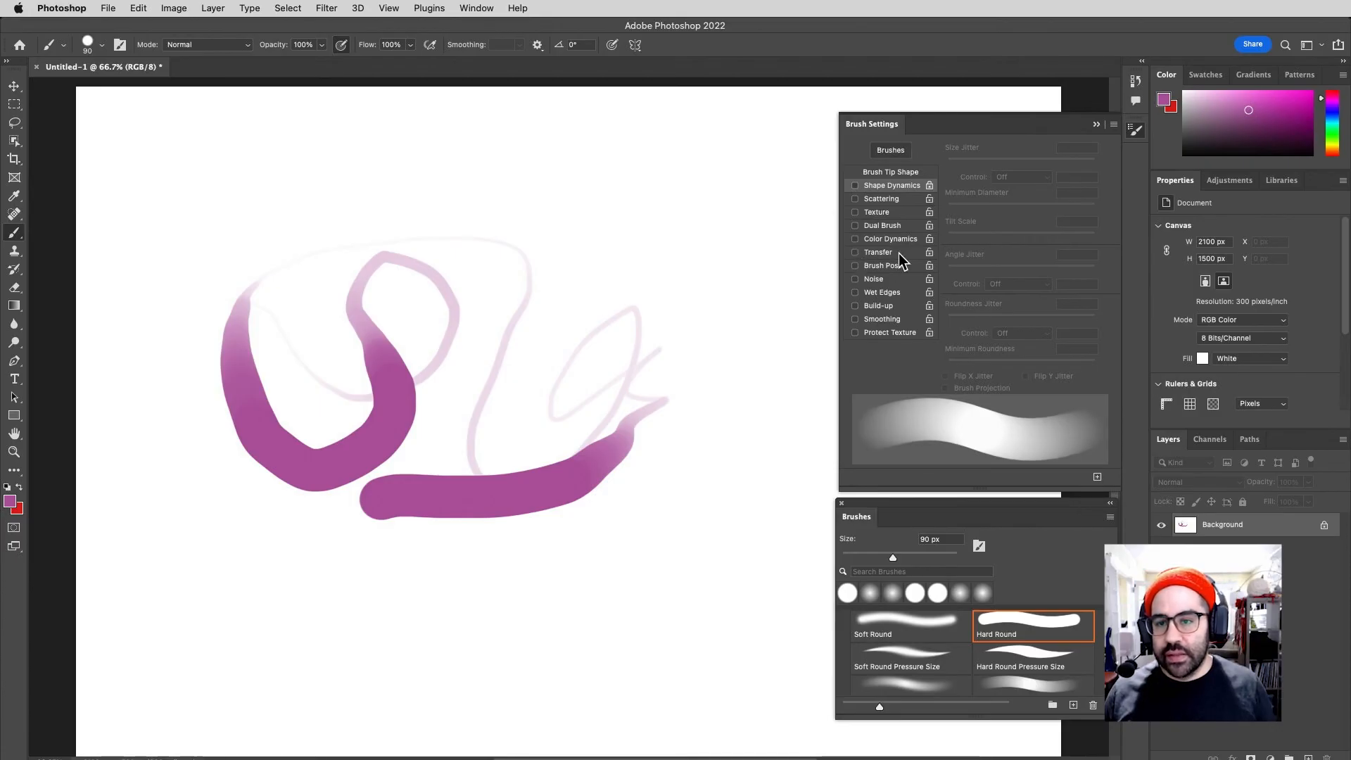
mouse_move(938, 265)
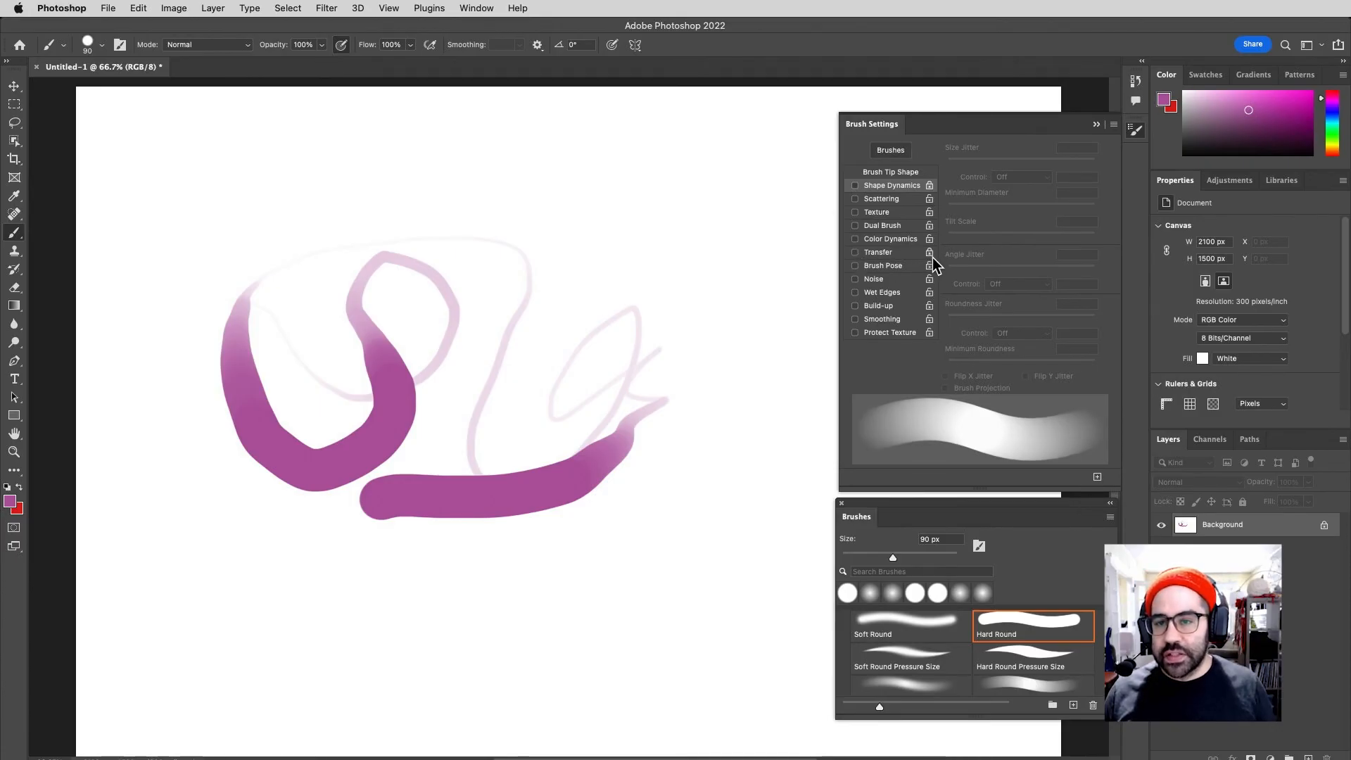
mouse_move(904, 254)
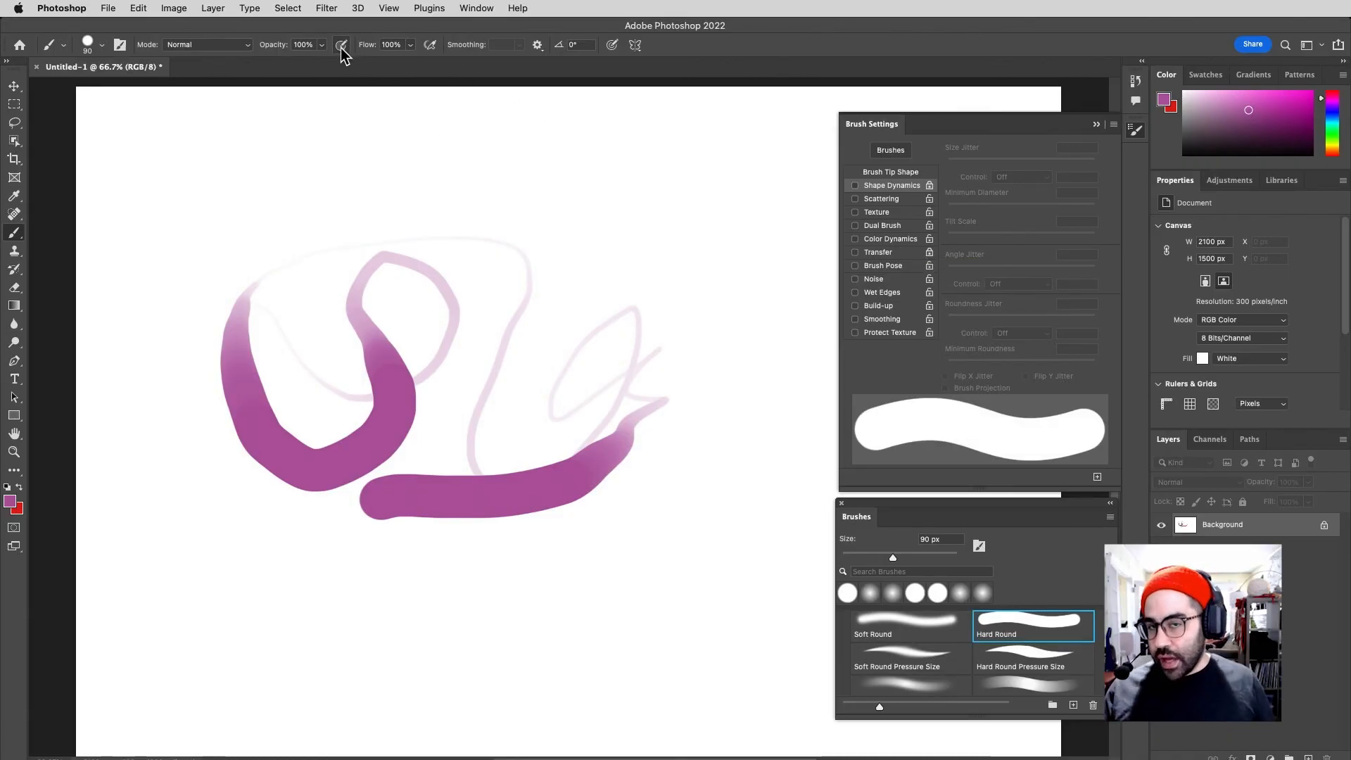
Turn the opacity pressure toggle back on so opacity follows pen pressure
left_click(854, 252)
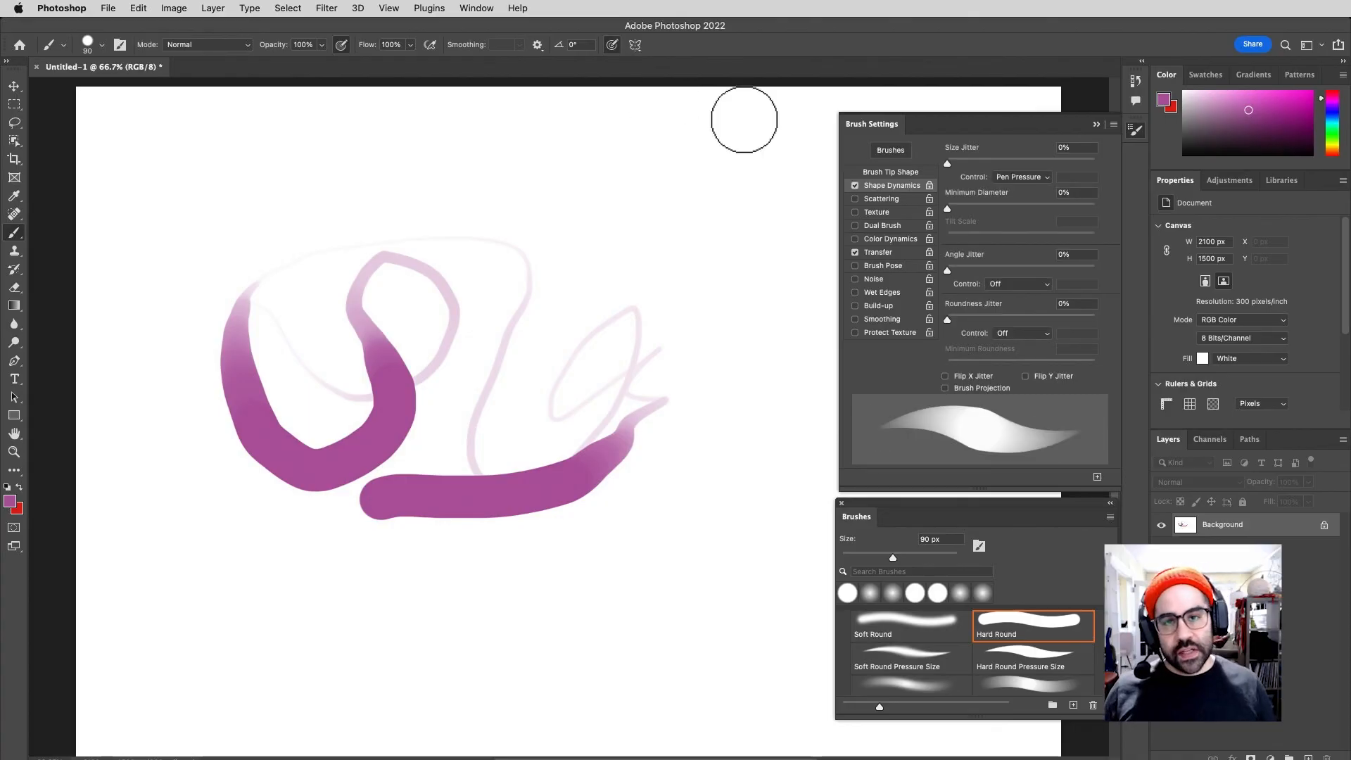
mouse_move(924, 190)
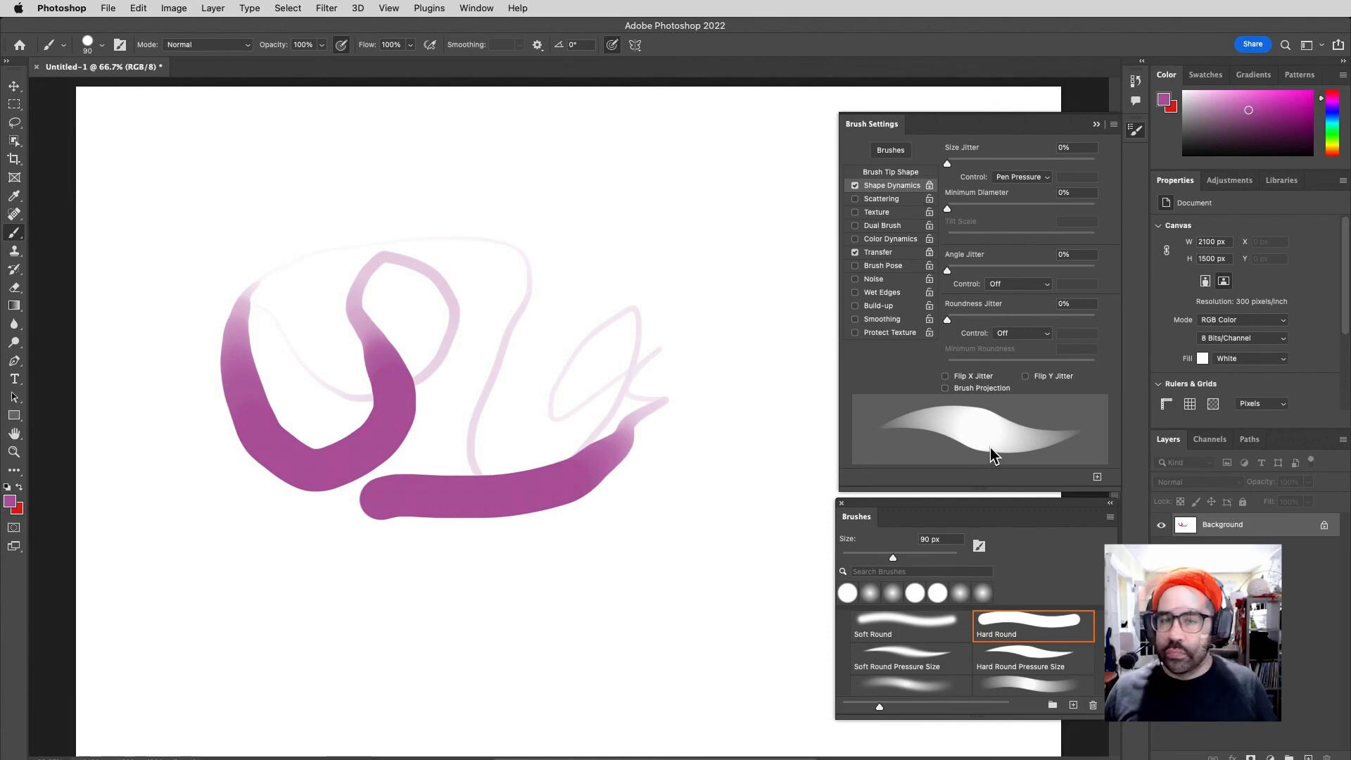
mouse_move(994, 429)
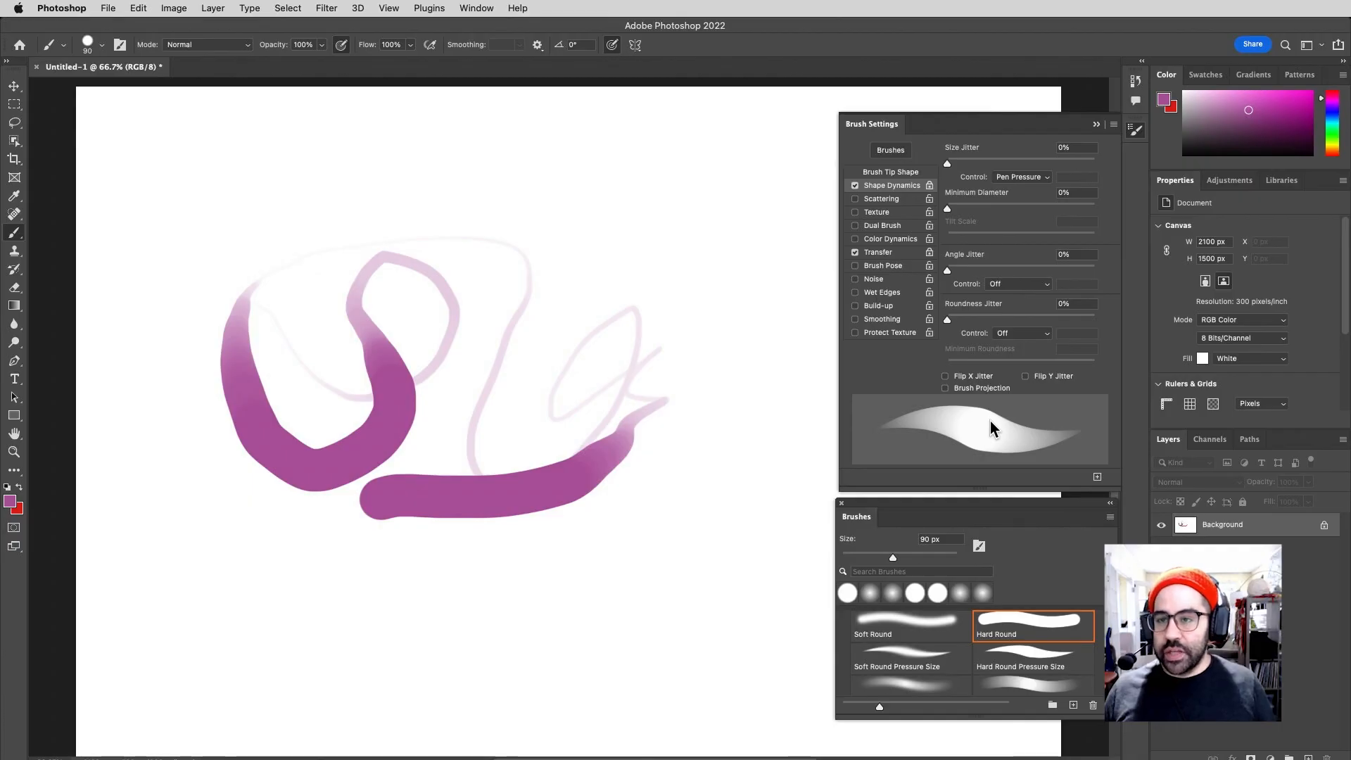
mouse_move(636, 121)
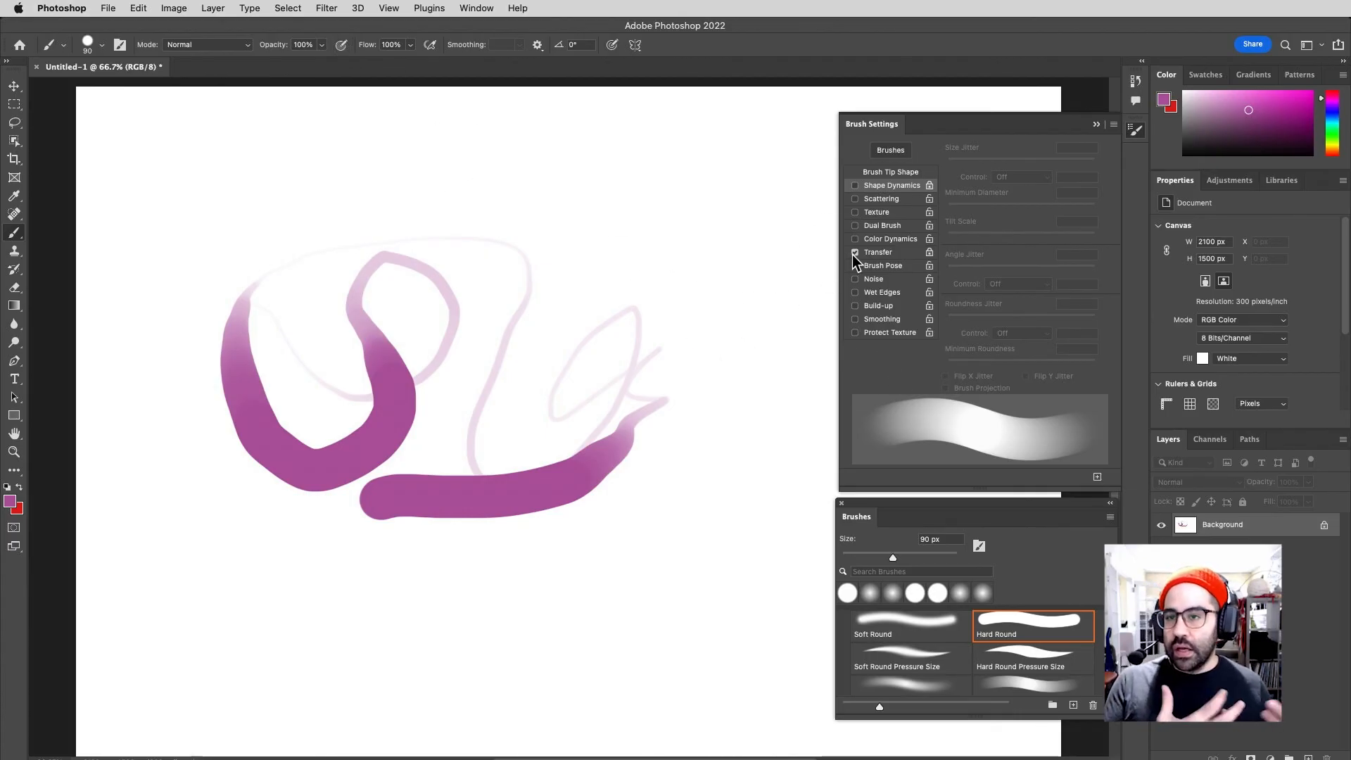
Turn off pressure-controlled opacity, leaving an even, solid stroke preview
left_click(855, 252)
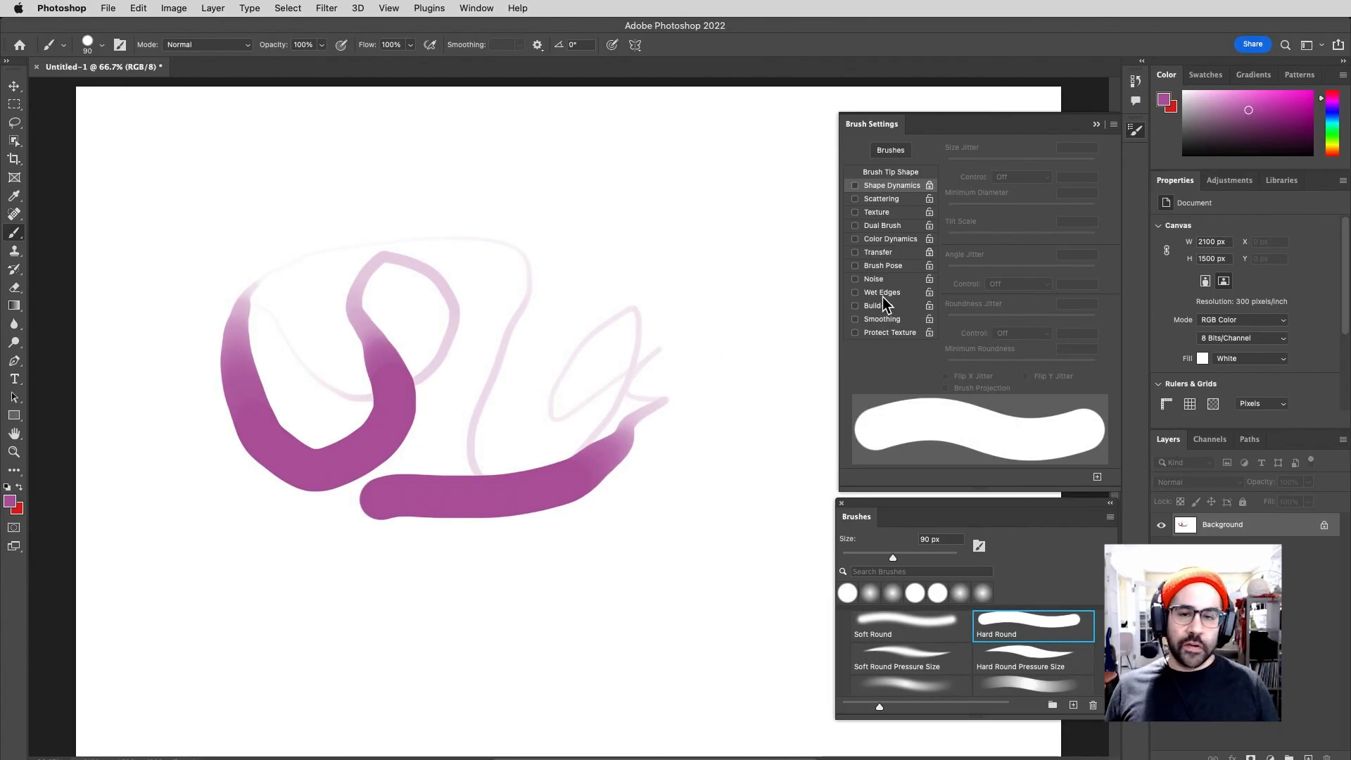
mouse_move(882, 303)
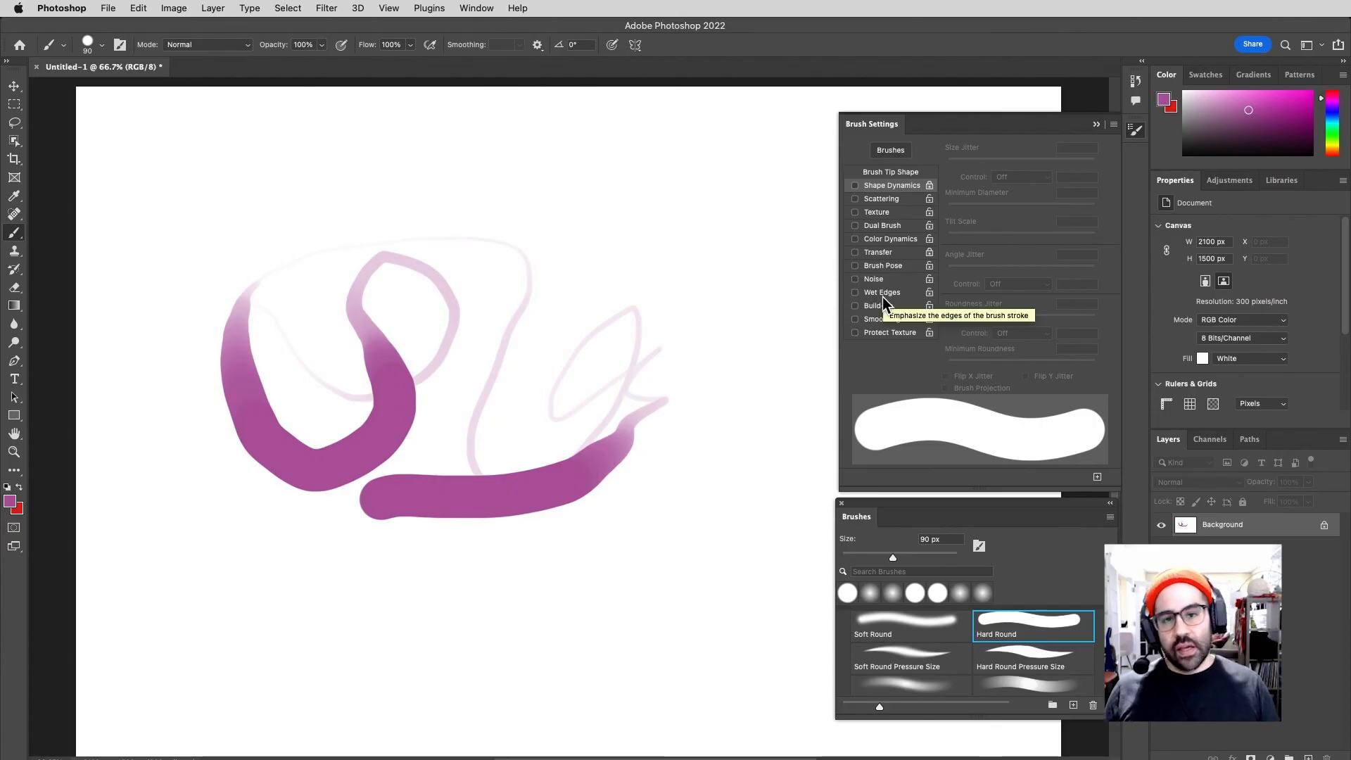